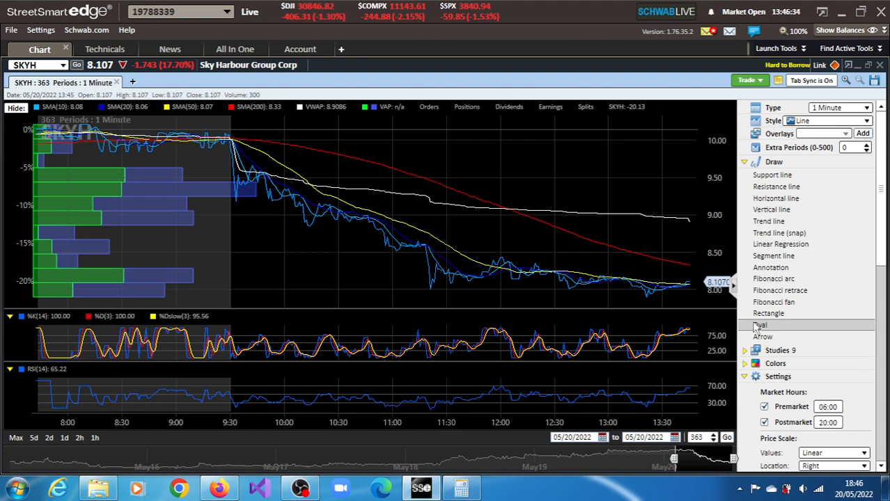
pyautogui.moveTo(685, 308)
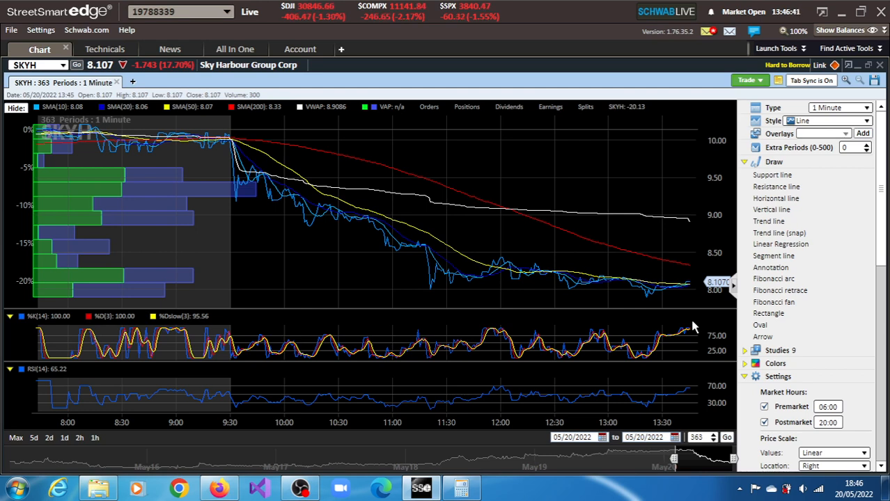
pyautogui.moveTo(584, 320)
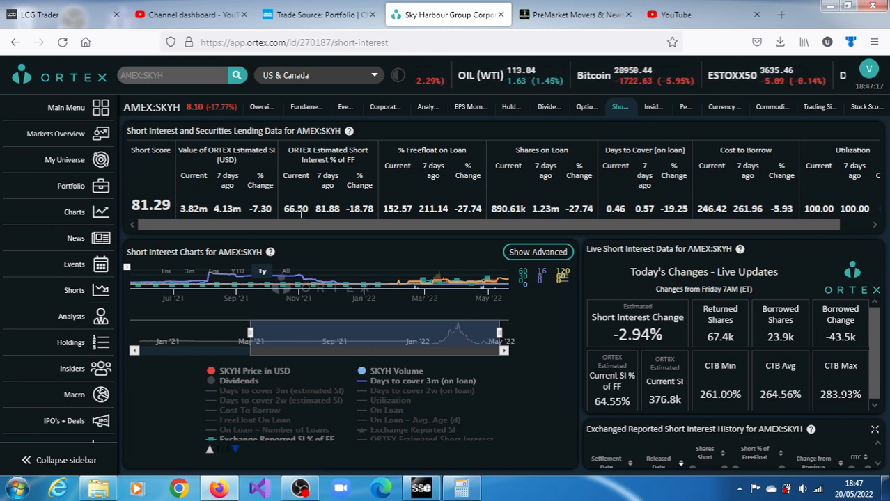
# Step: View and scroll the SKYH Trade Source quote page at $7.98, down 18.98%
pyautogui.click(317, 14)
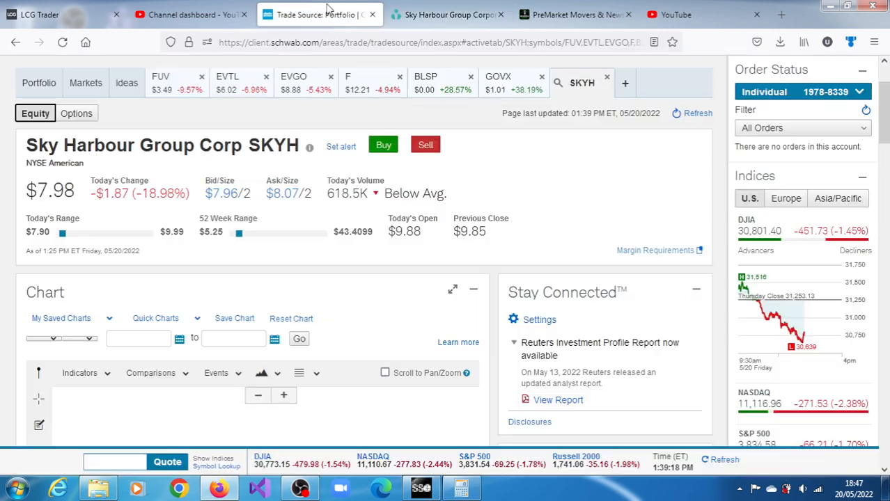
pyautogui.scroll(-3)
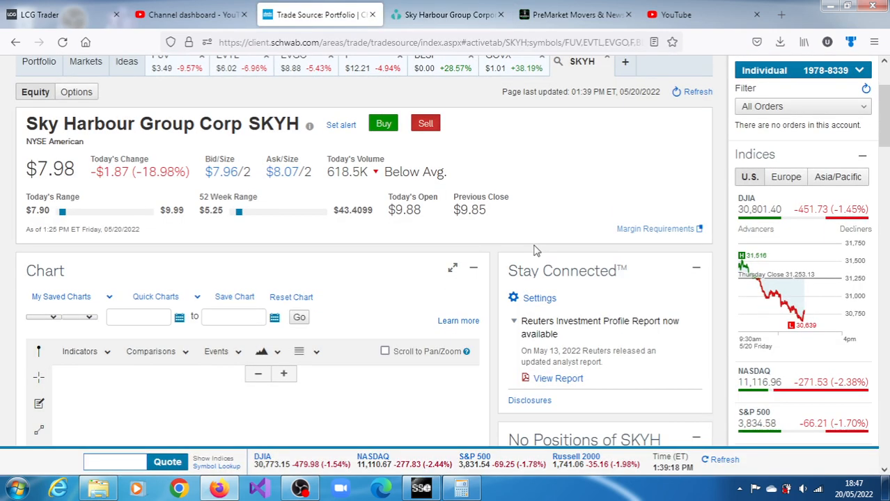
pyautogui.scroll(-3)
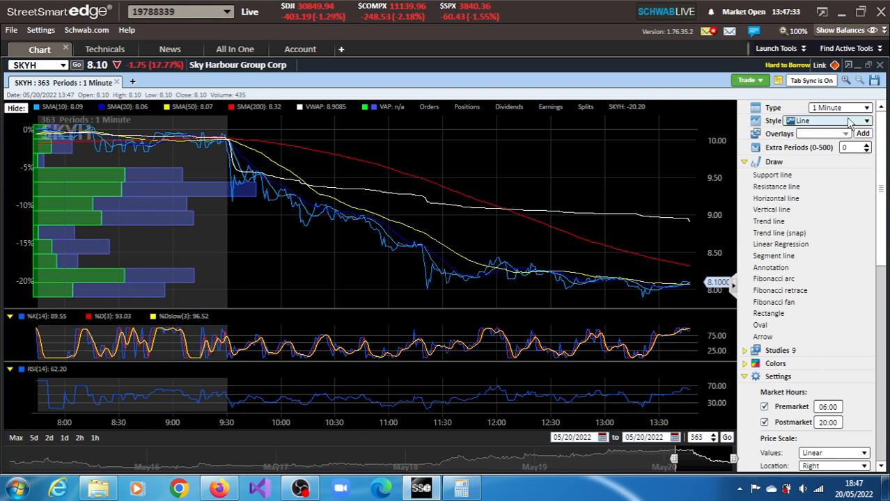
# Step: Change the SKYH chart Type from one-minute to Daily periods
pyautogui.click(866, 108)
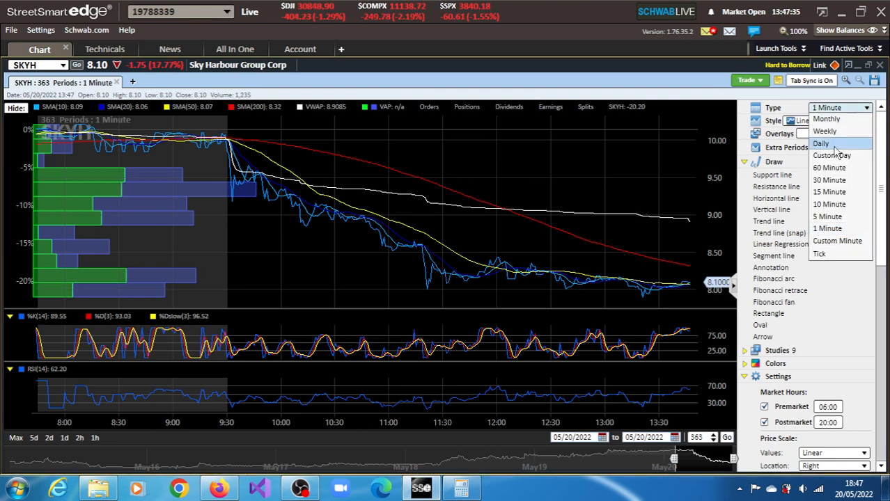
pyautogui.click(821, 143)
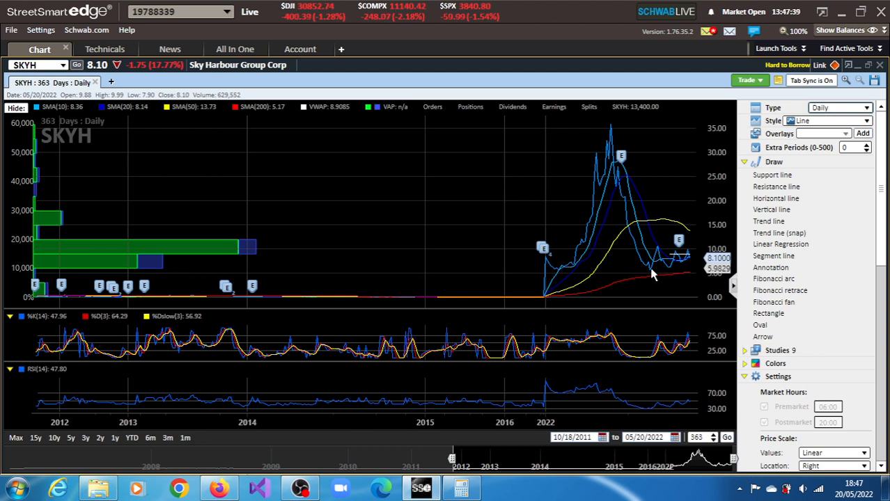
pyautogui.moveTo(667, 272)
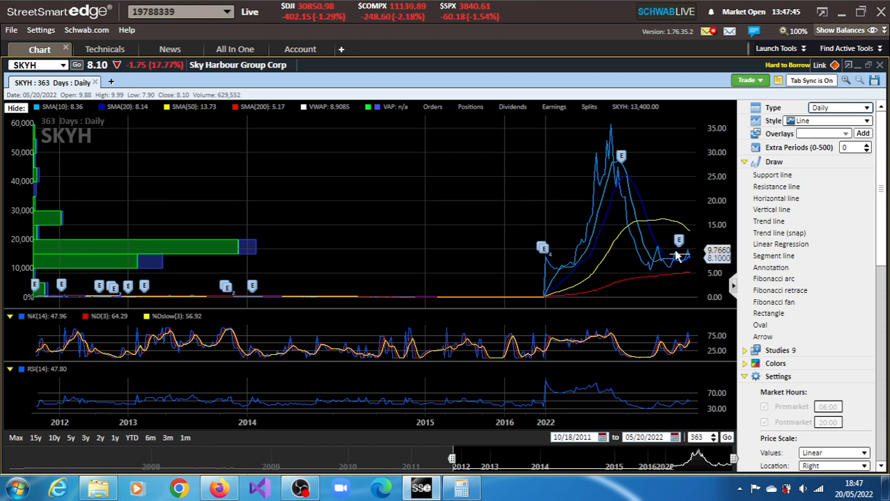
pyautogui.moveTo(652, 277)
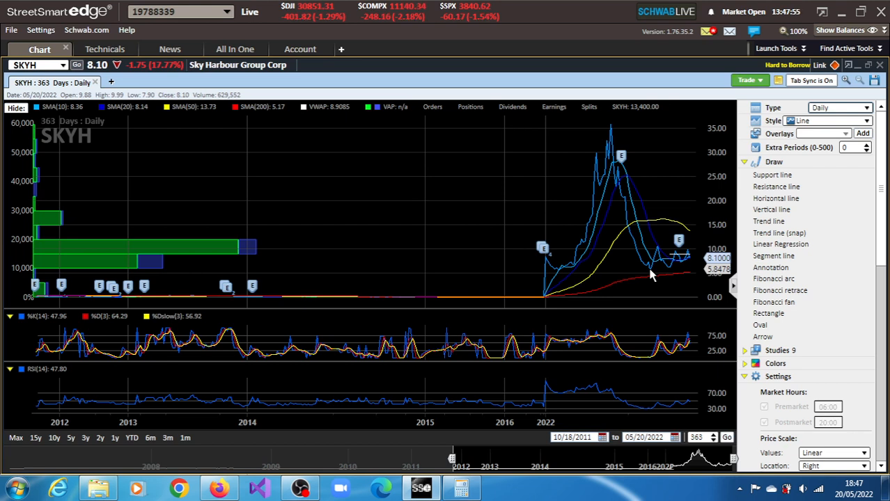
pyautogui.moveTo(660, 254)
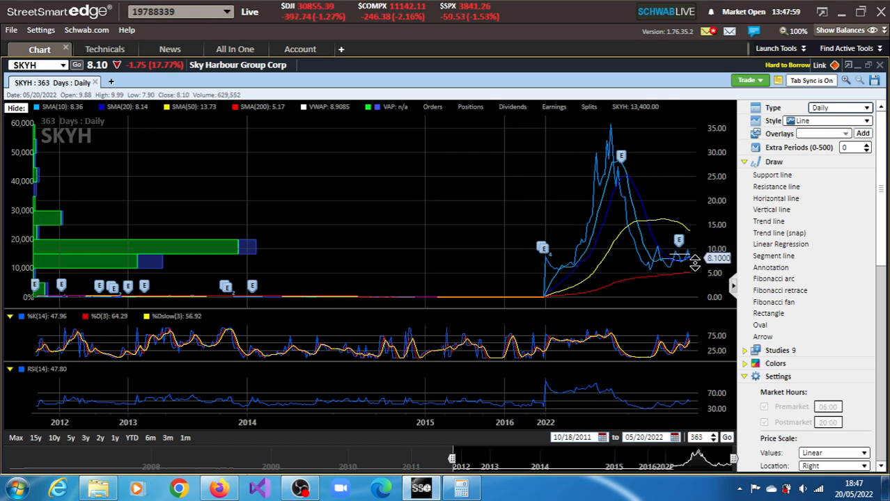
pyautogui.moveTo(667, 270)
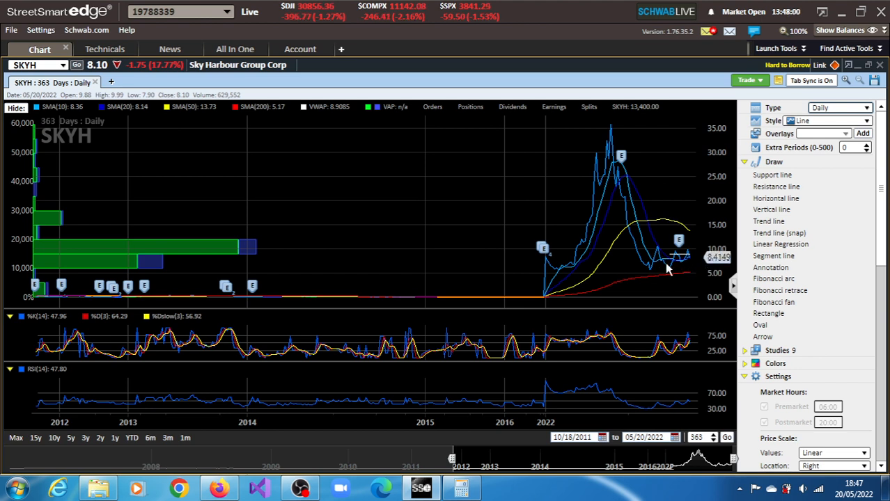
pyautogui.moveTo(668, 276)
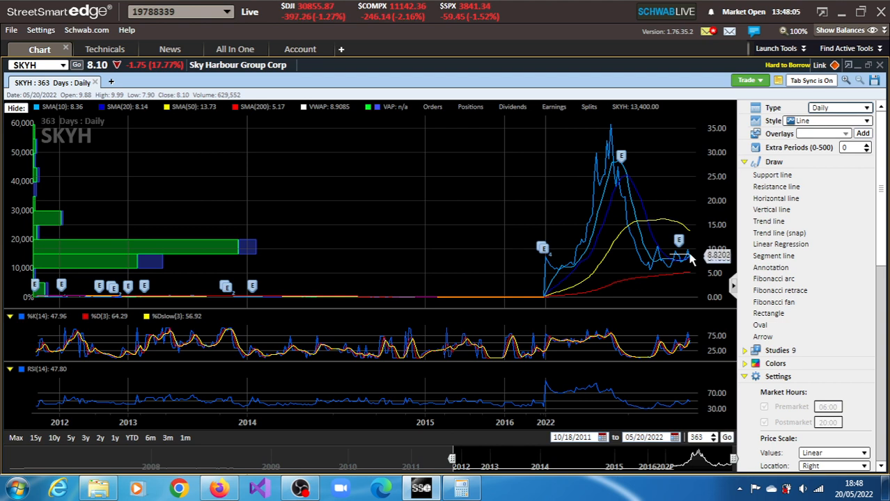
pyautogui.moveTo(689, 255)
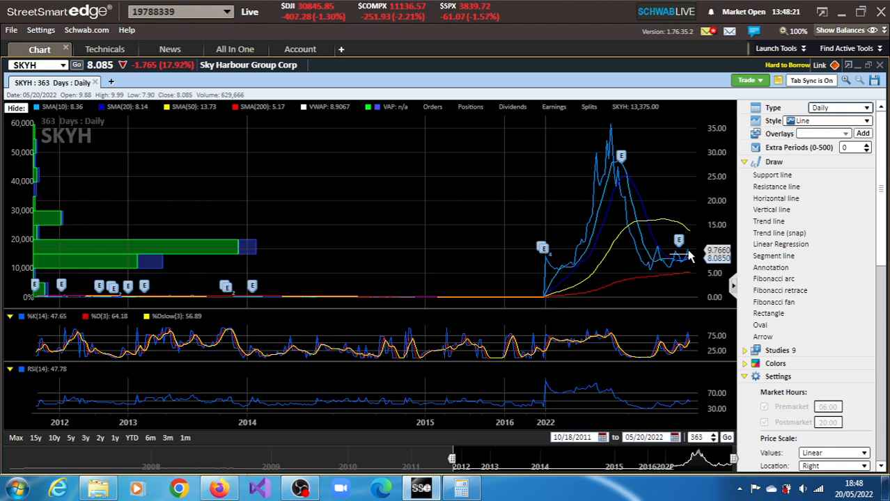
pyautogui.moveTo(693, 264)
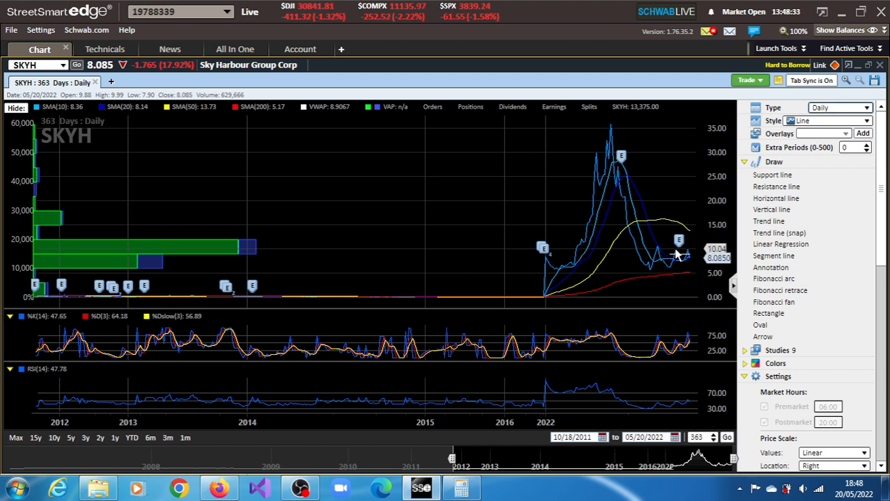
pyautogui.moveTo(676, 282)
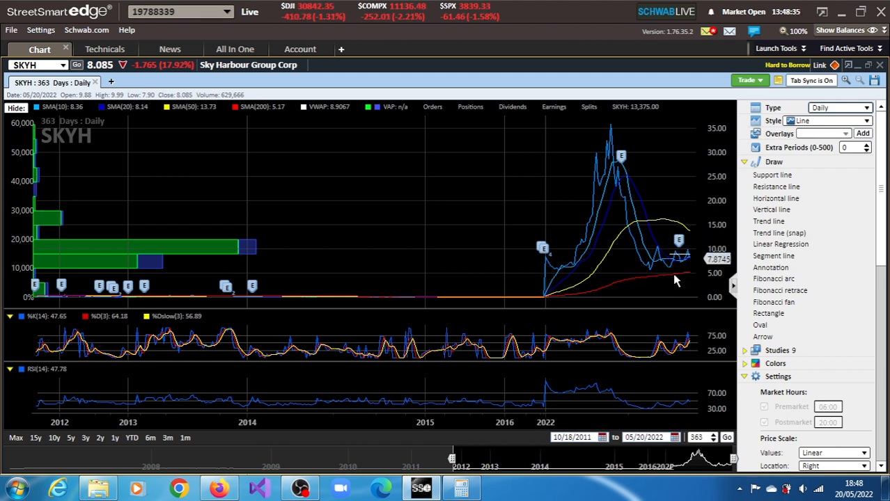
pyautogui.moveTo(673, 261)
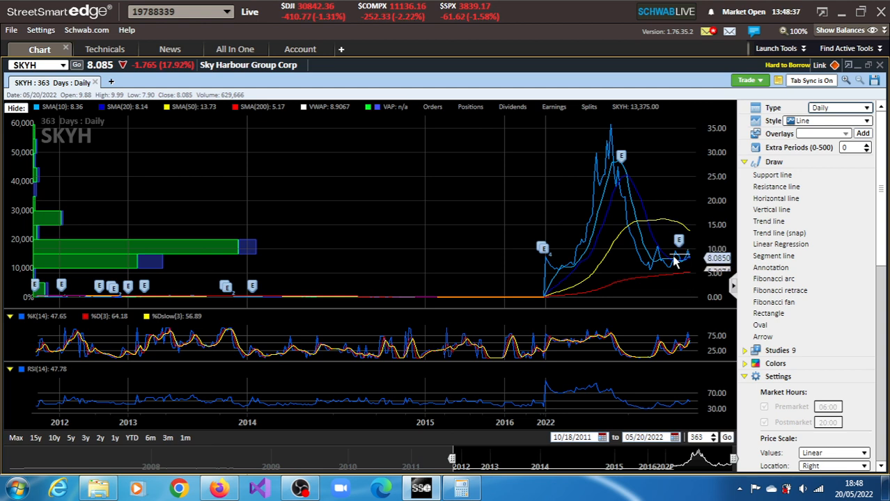
pyautogui.moveTo(686, 268)
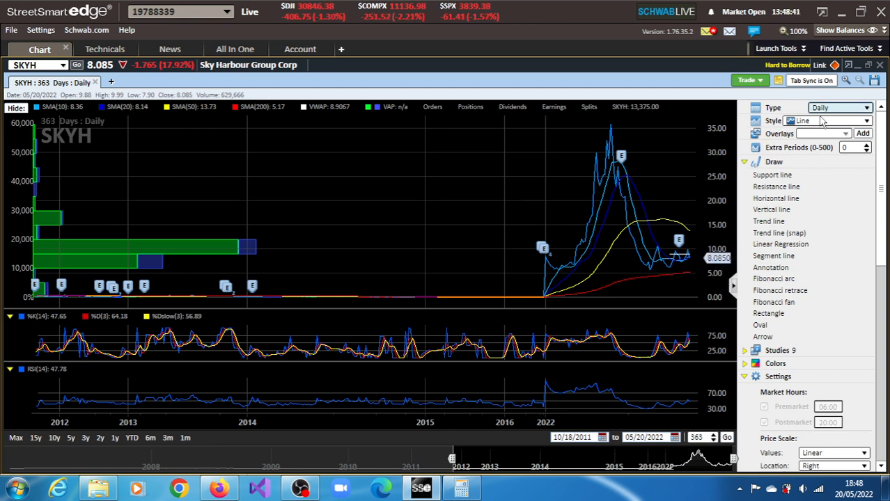
# Step: Set the SKYH chart back to 1 Minute, check ORTEX, and return to StreetSmart Edge
pyautogui.click(866, 107)
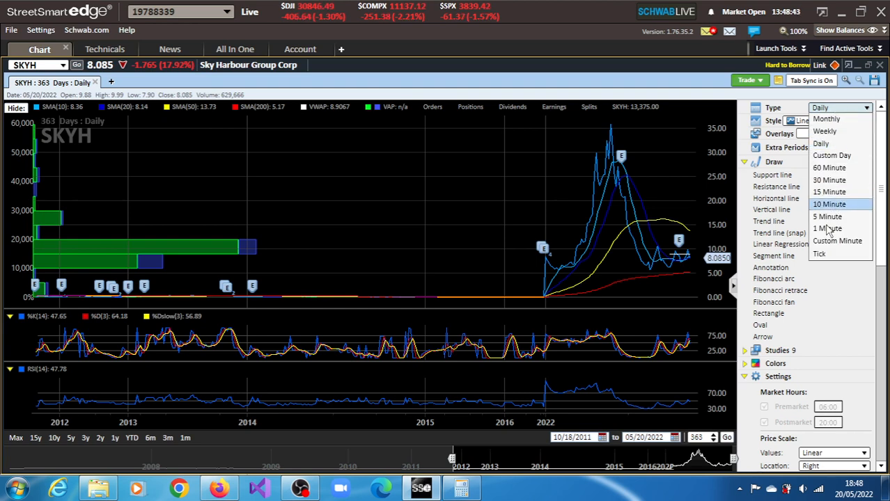
pyautogui.click(827, 229)
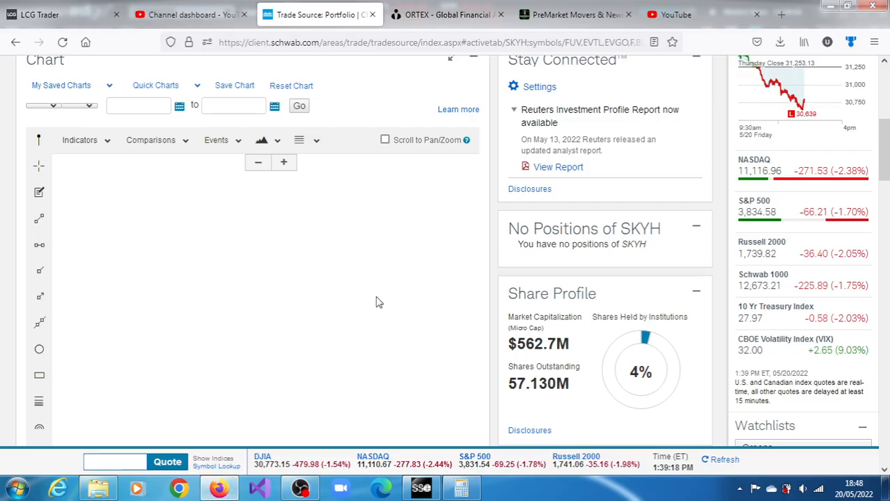
pyautogui.moveTo(673, 179)
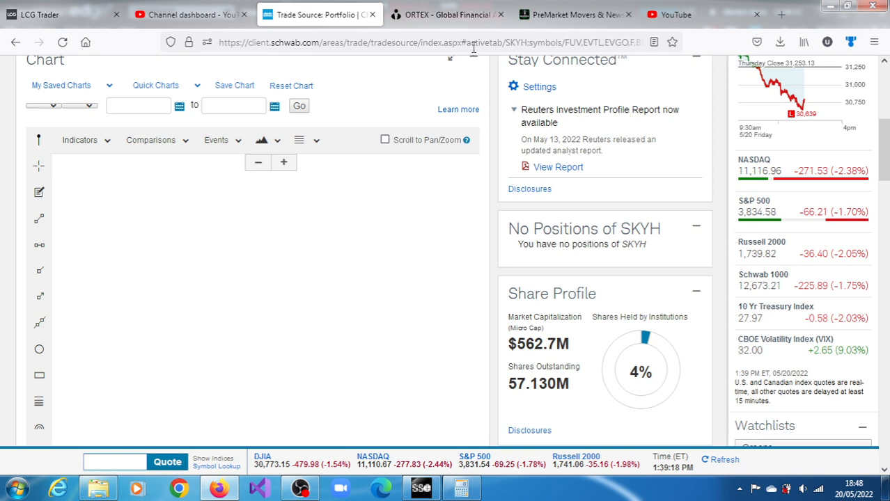
pyautogui.click(447, 14)
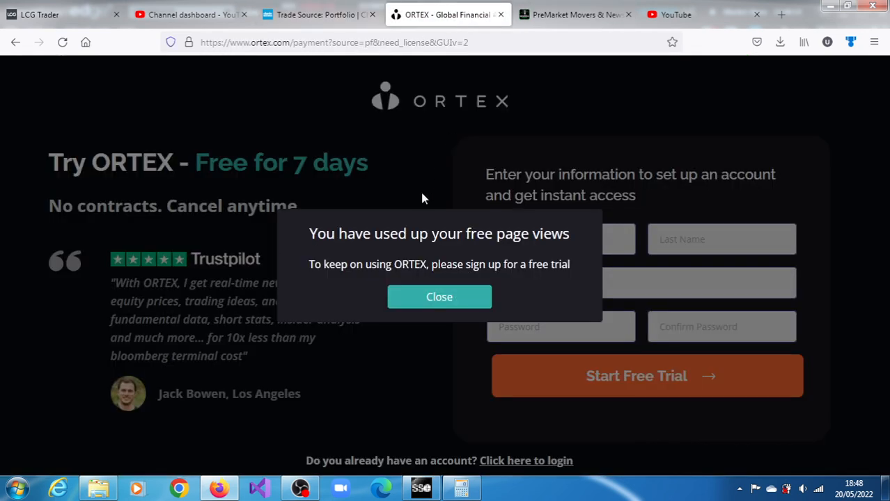
pyautogui.click(421, 488)
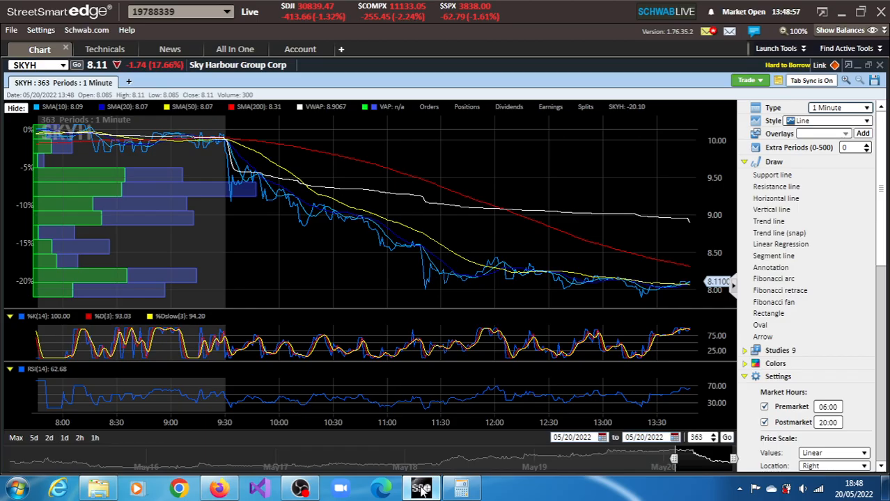
pyautogui.moveTo(460, 271)
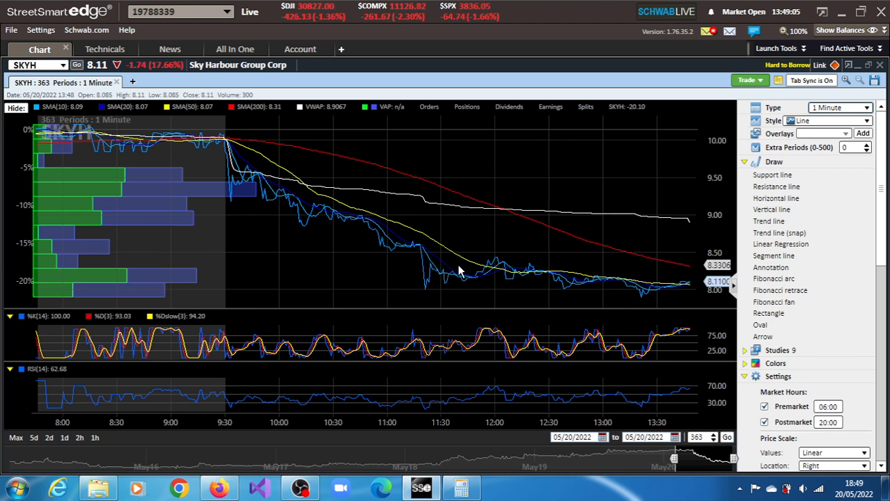
pyautogui.moveTo(557, 287)
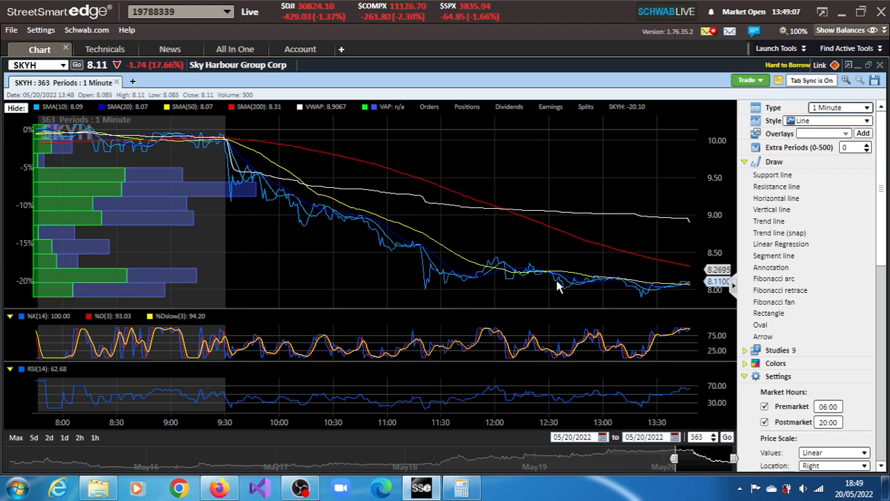
pyautogui.moveTo(538, 393)
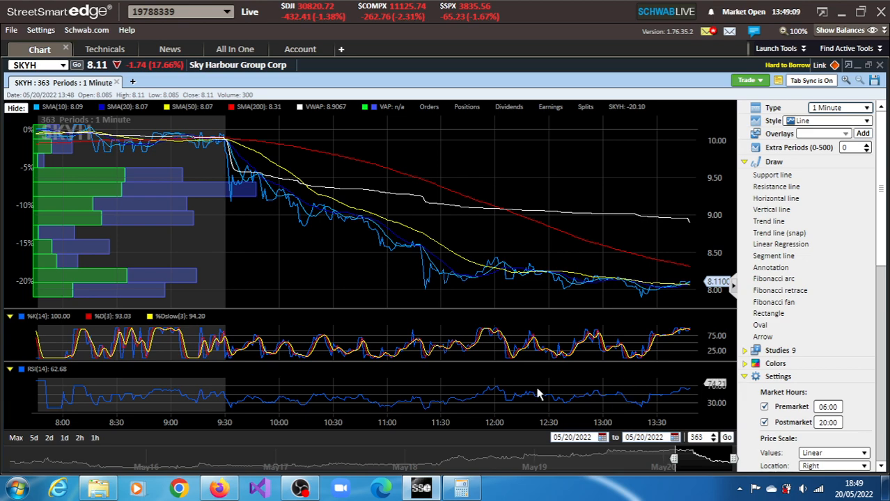
# Step: Briefly view the Trade Source SKYH page, then return to the StreetSmart Edge chart
pyautogui.click(219, 487)
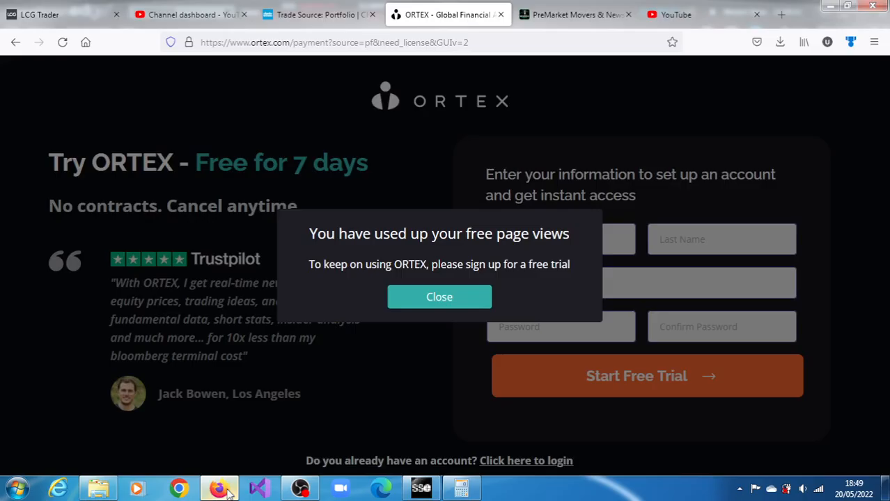
pyautogui.click(317, 14)
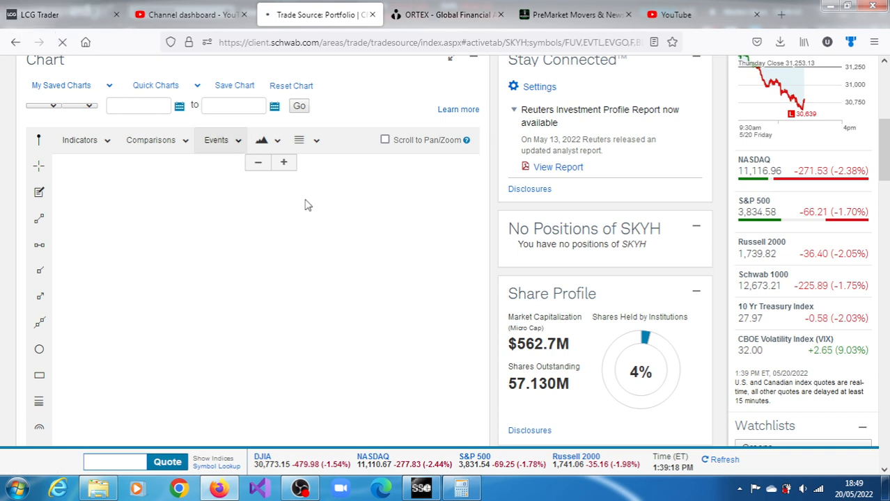
pyautogui.click(420, 488)
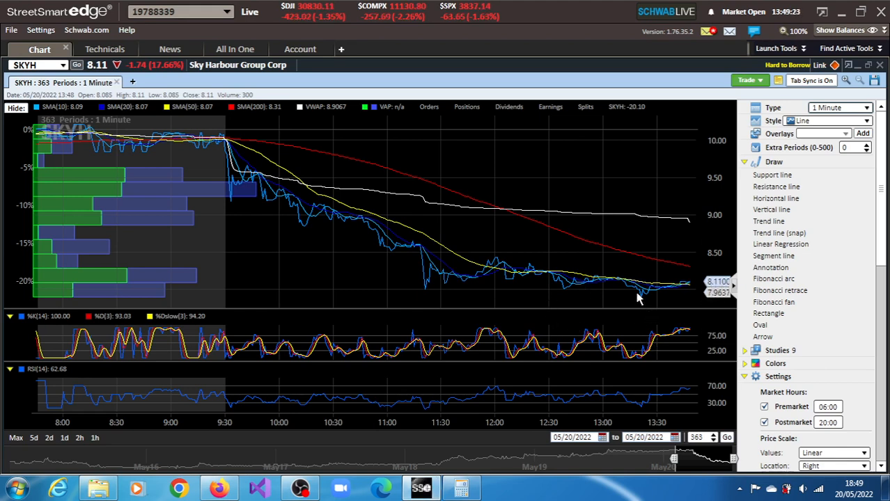
pyautogui.moveTo(702, 243)
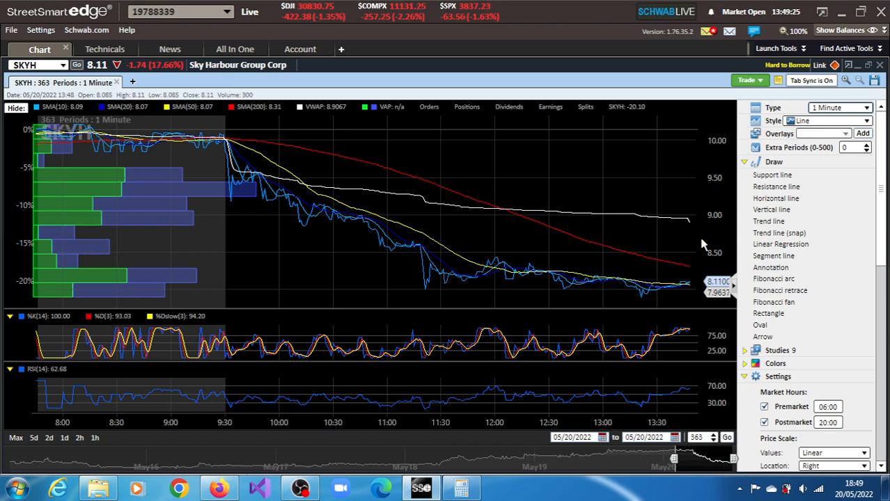
# Step: Switch the SKYH chart Type to Daily, covering 10/18/2011 to 05/20/2022
pyautogui.click(864, 107)
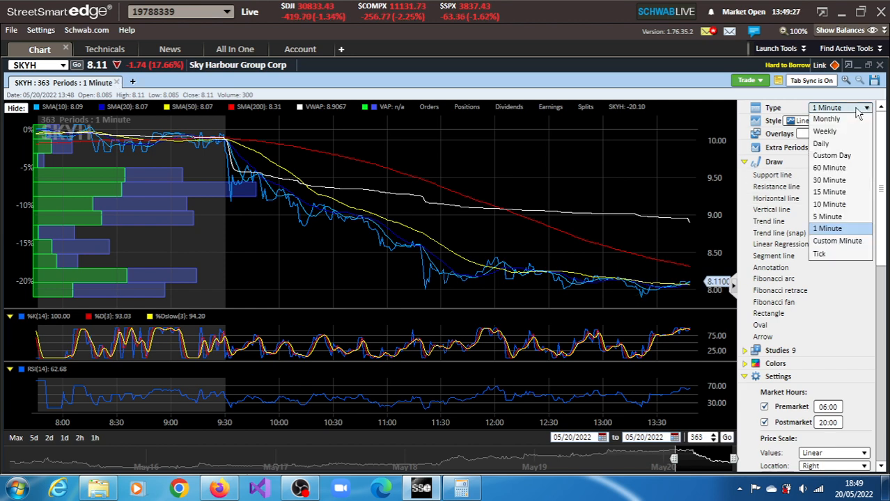
pyautogui.moveTo(821, 143)
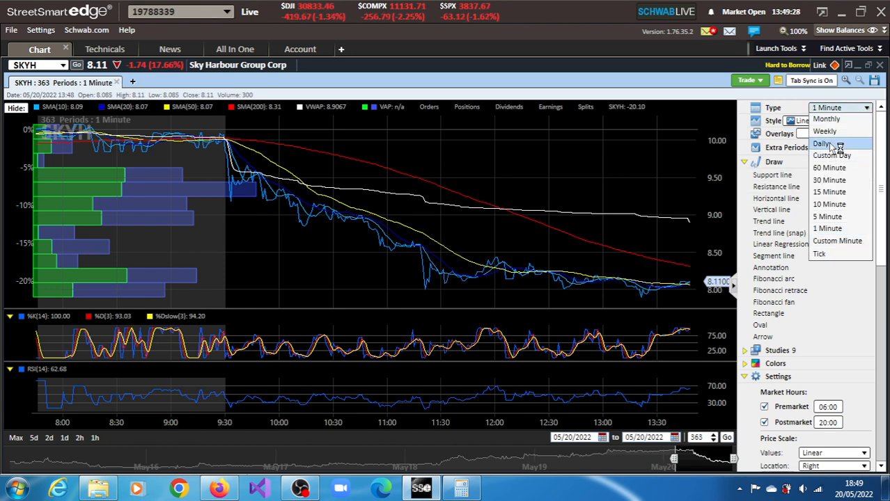
pyautogui.click(823, 143)
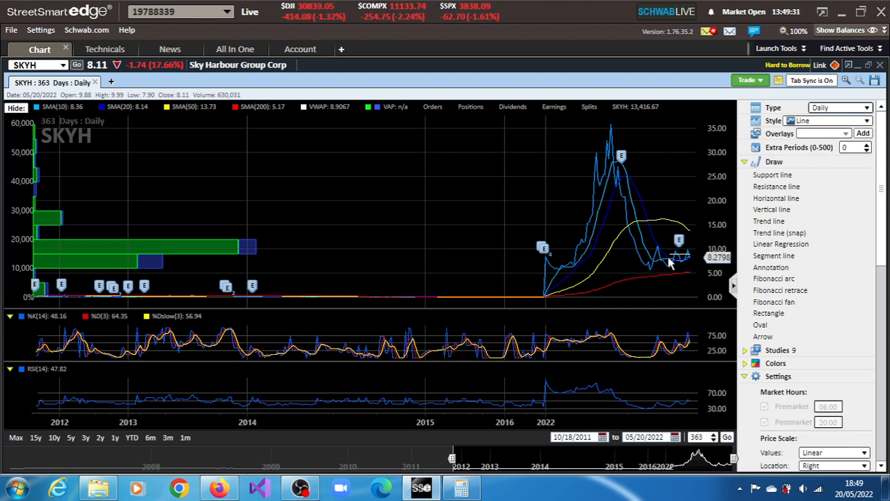
pyautogui.moveTo(672, 267)
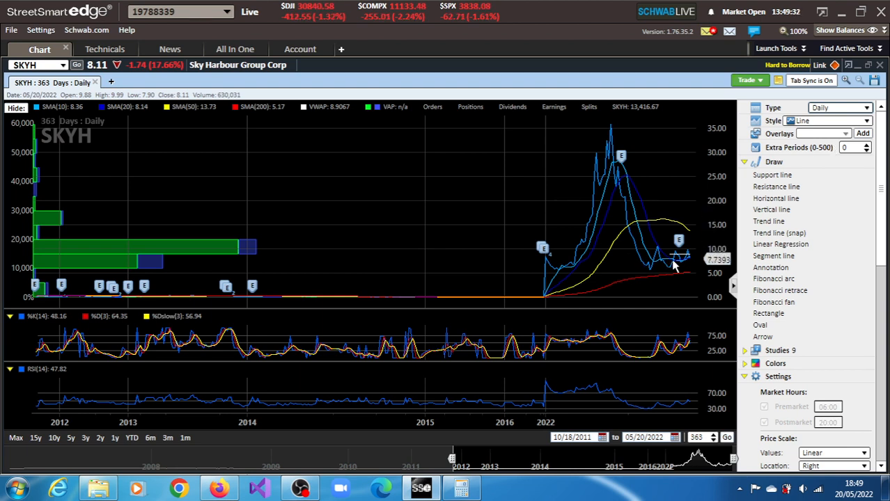
pyautogui.moveTo(676, 265)
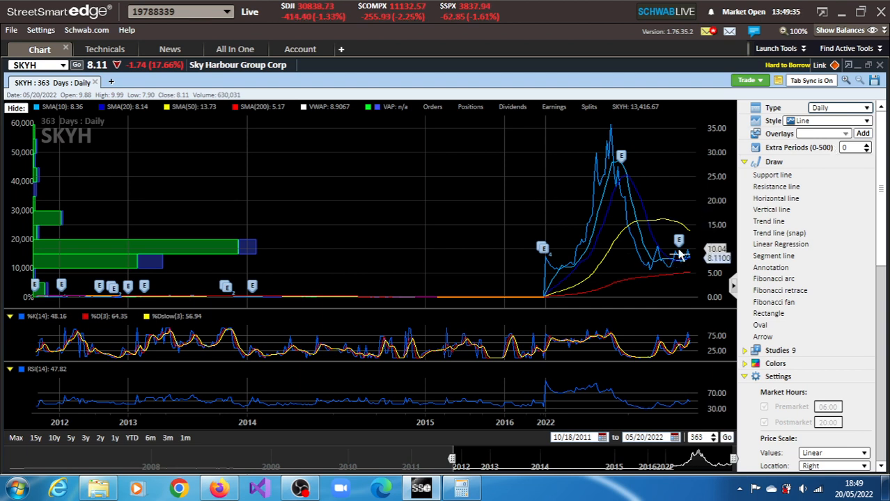
pyautogui.moveTo(681, 263)
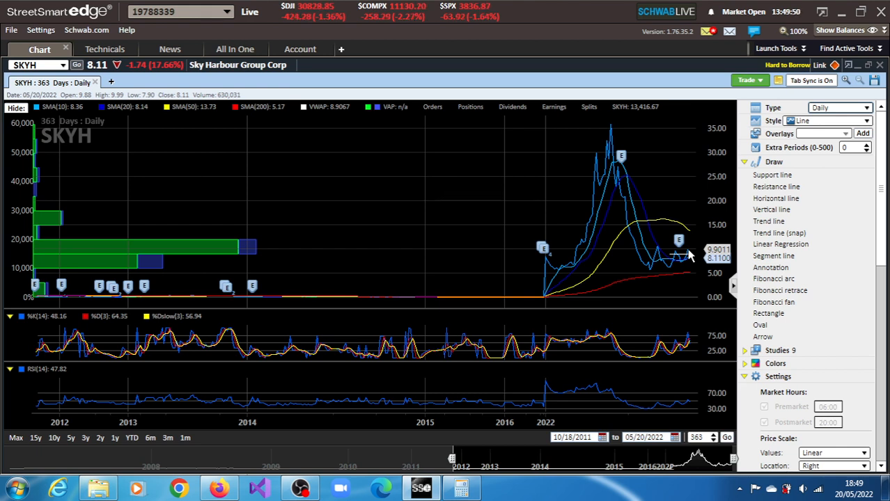
pyautogui.moveTo(692, 271)
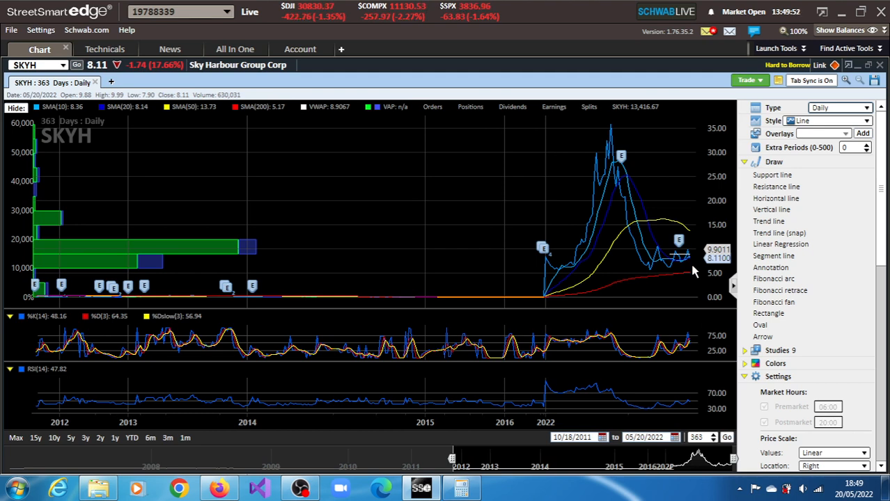
pyautogui.moveTo(675, 355)
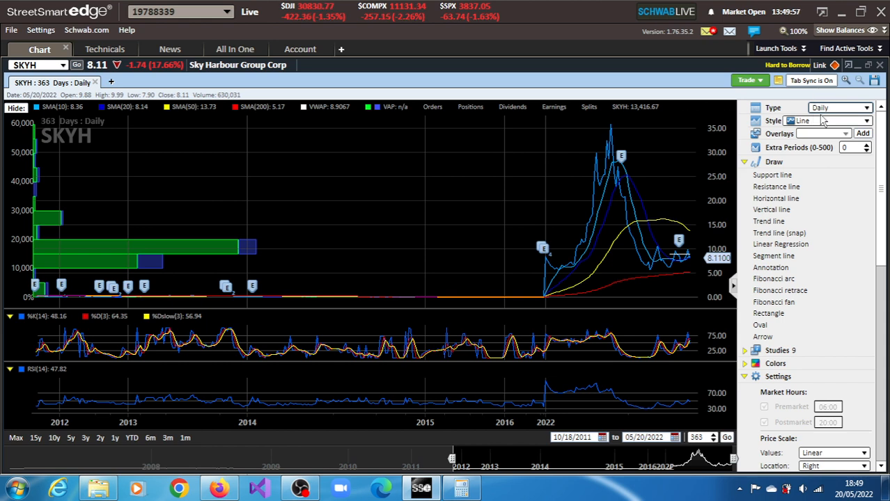
# Step: Set the SKYH chart back to 1 Minute and bring Trade Source forward
pyautogui.click(839, 107)
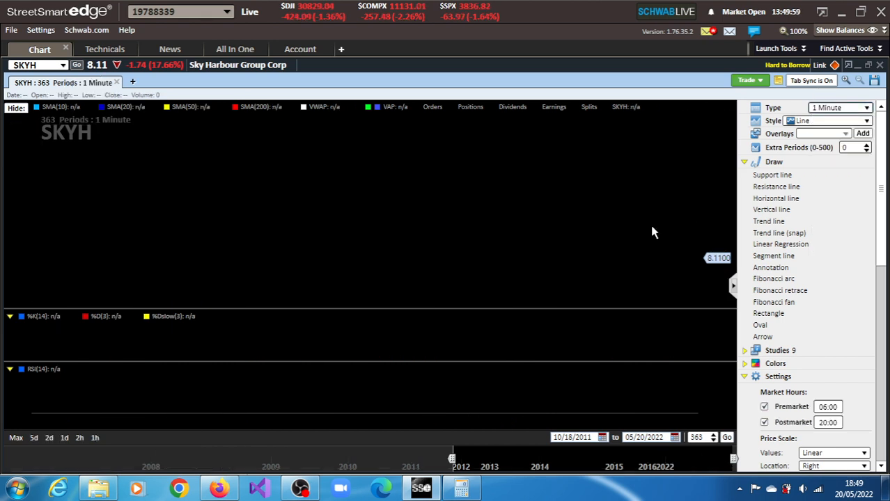
pyautogui.click(727, 437)
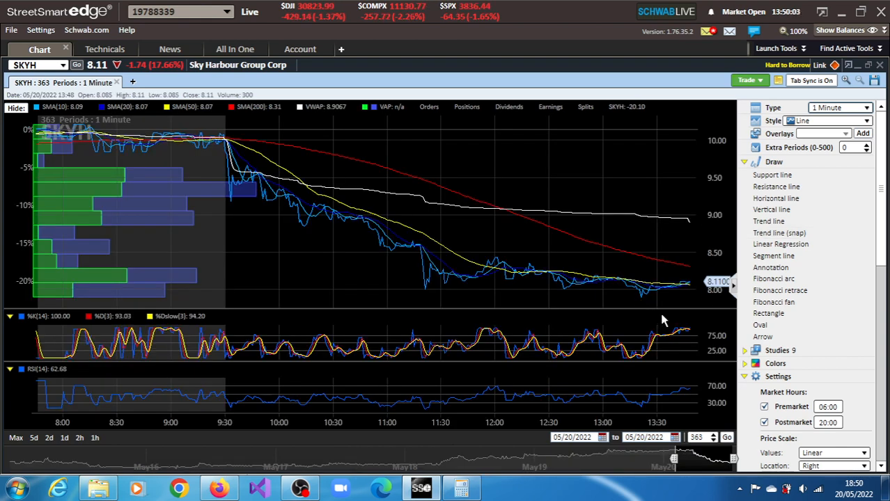
pyautogui.moveTo(693, 334)
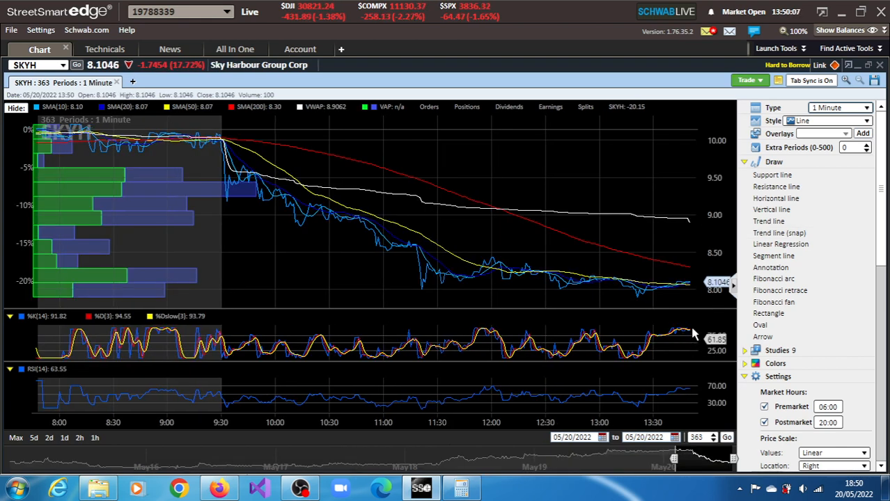
pyautogui.moveTo(686, 387)
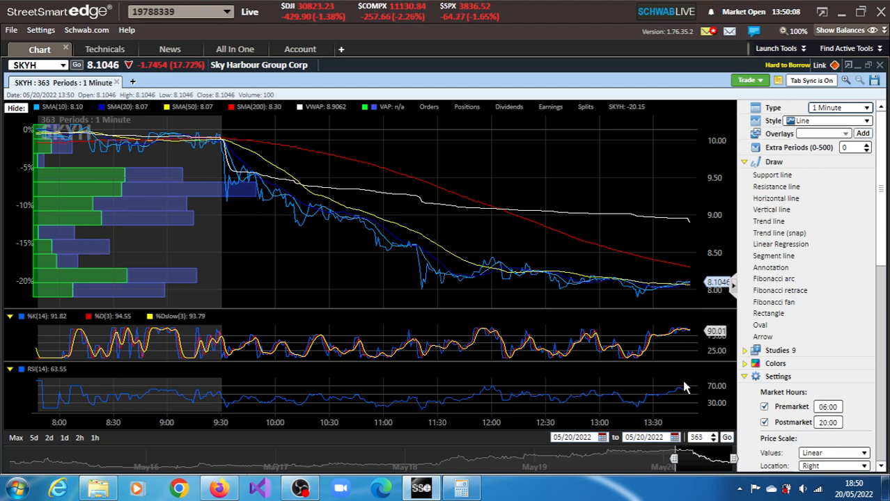
pyautogui.moveTo(689, 394)
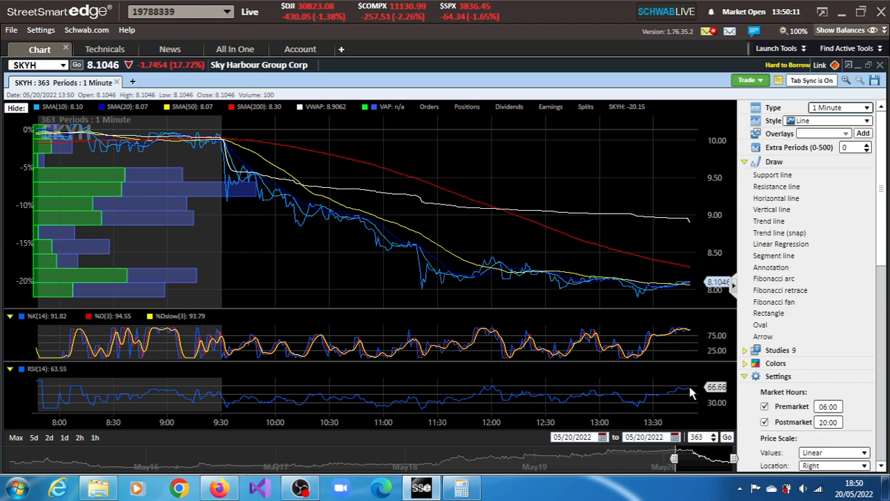
pyautogui.moveTo(689, 387)
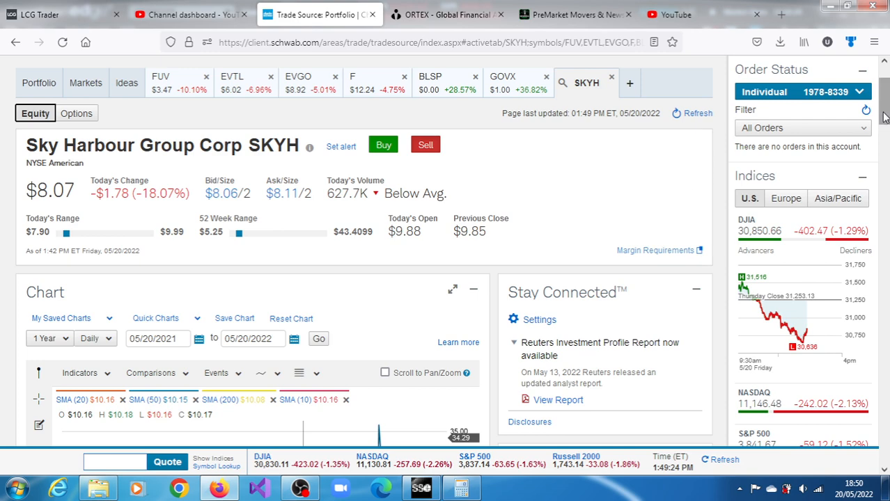
pyautogui.scroll(-3)
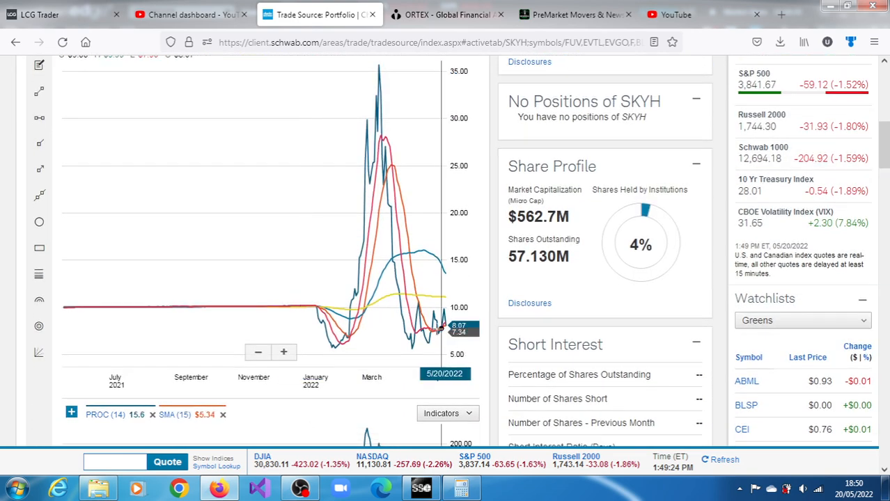
pyautogui.moveTo(433, 312)
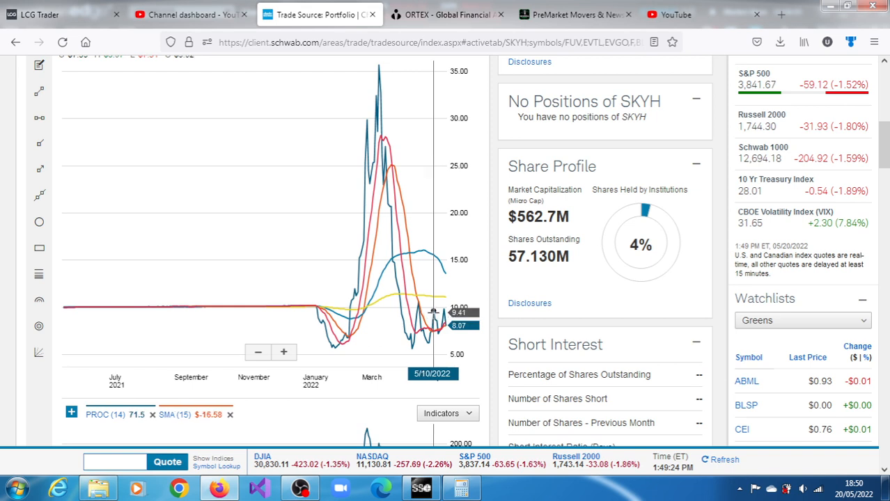
pyautogui.moveTo(443, 309)
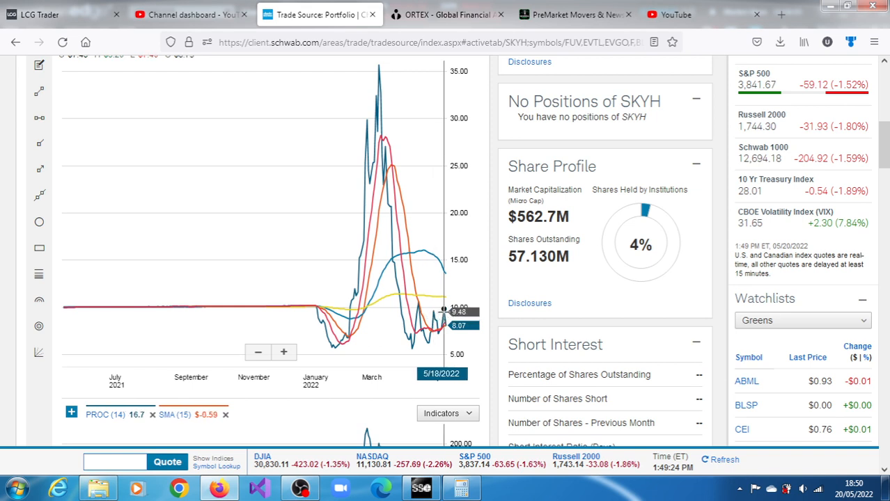
pyautogui.moveTo(444, 312)
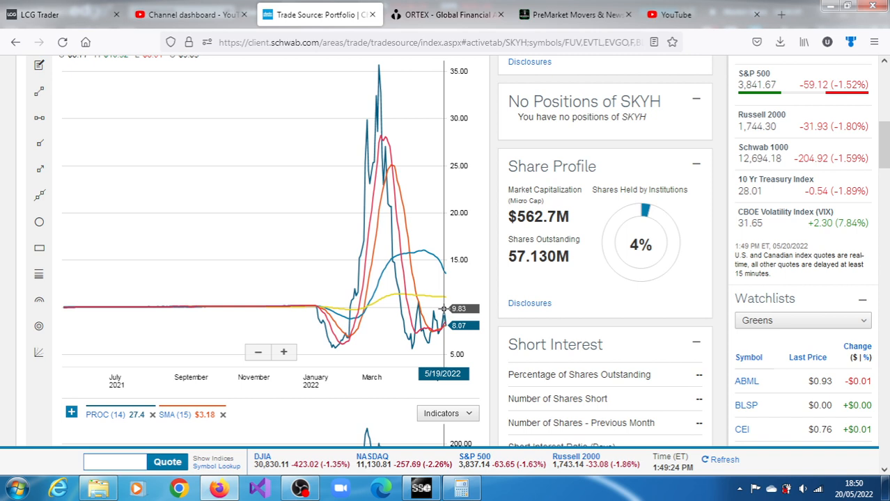
pyautogui.moveTo(420, 310)
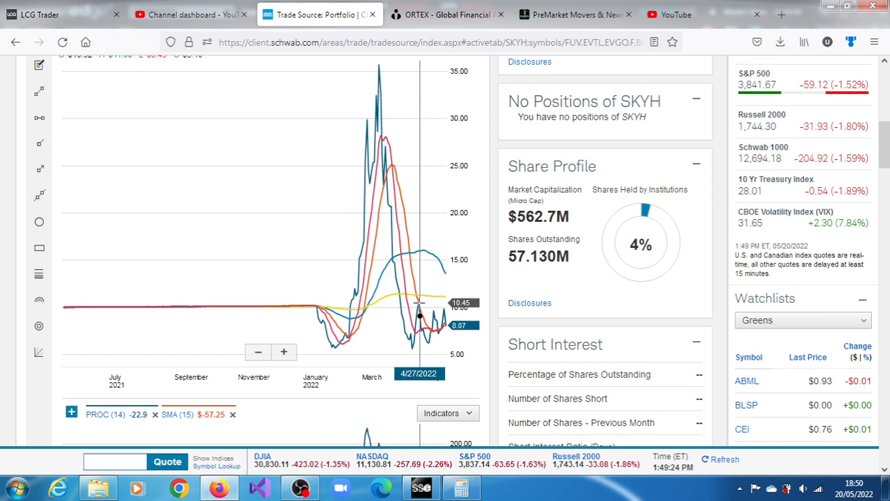
pyautogui.moveTo(418, 313)
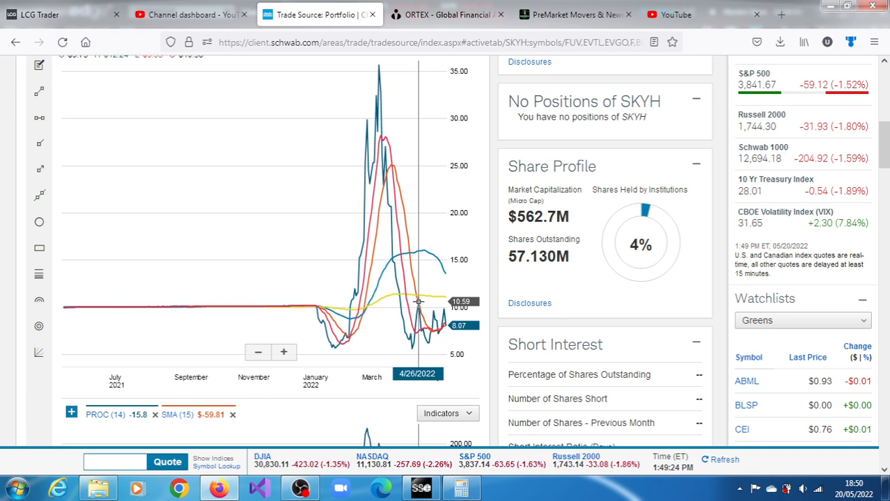
pyautogui.moveTo(444, 308)
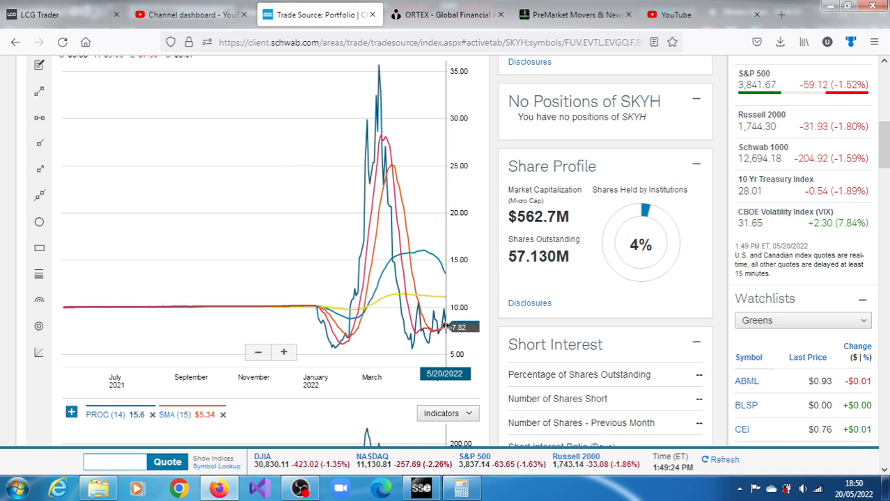
pyautogui.moveTo(444, 311)
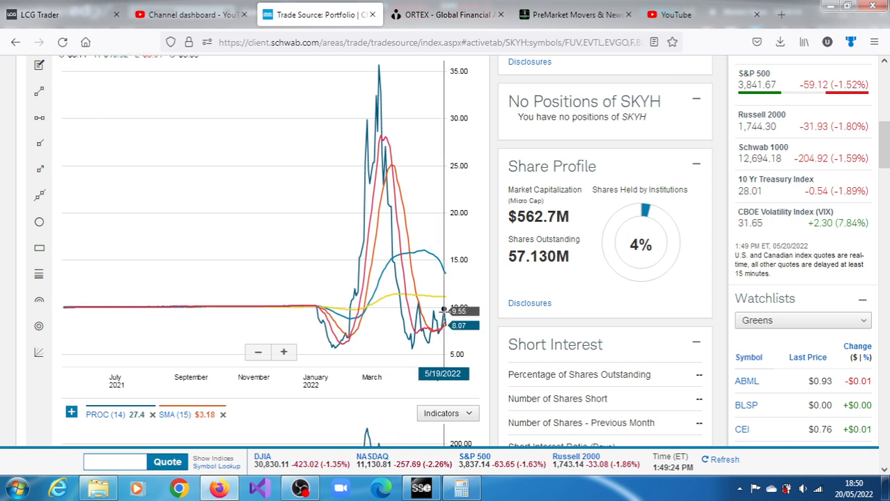
pyautogui.moveTo(443, 312)
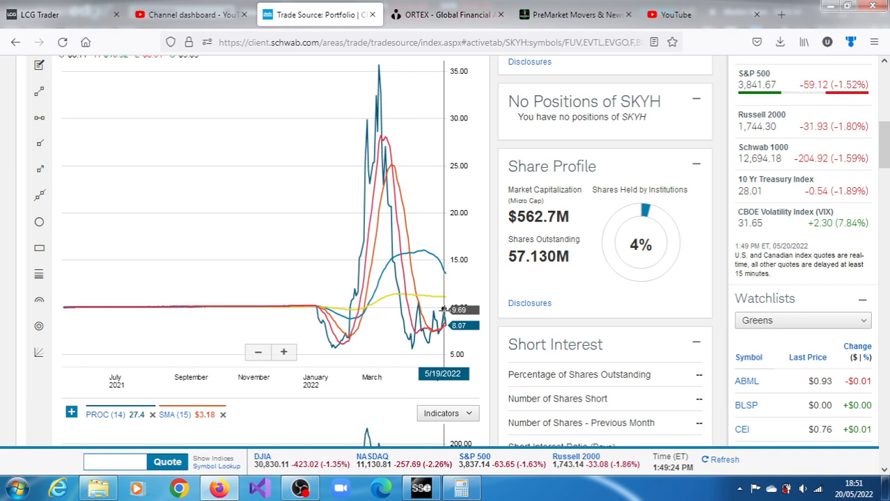
pyautogui.moveTo(434, 317)
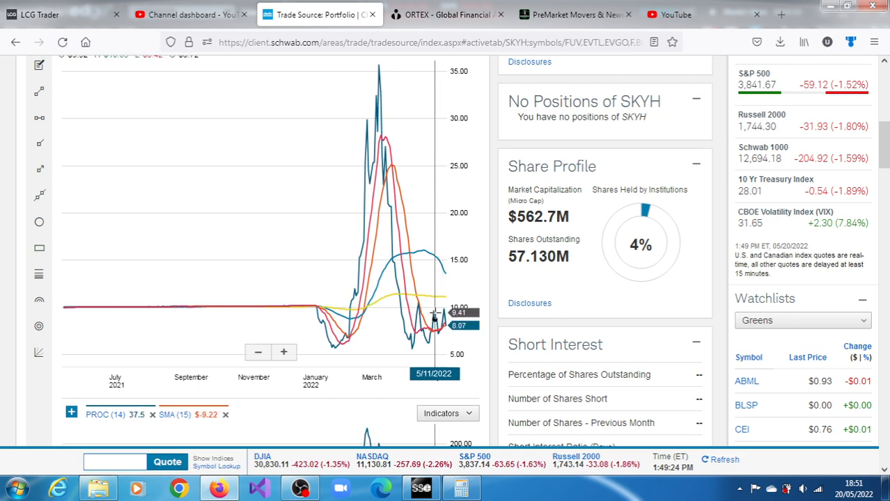
pyautogui.moveTo(431, 311)
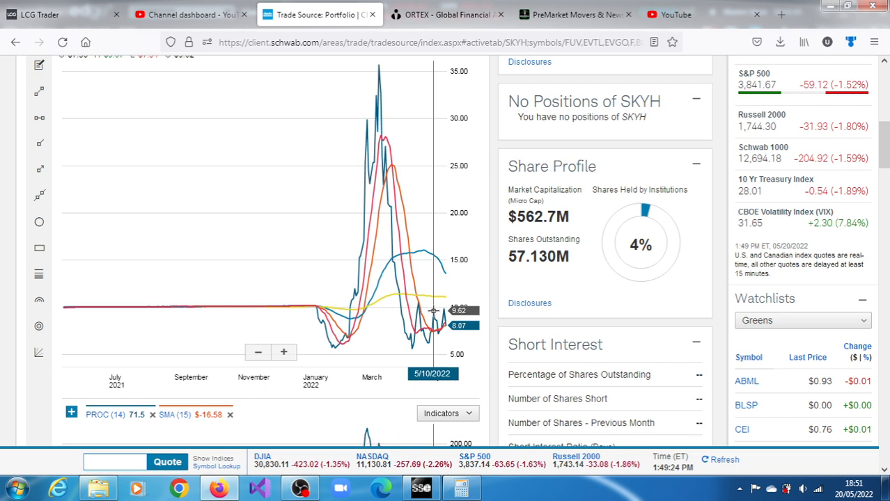
pyautogui.moveTo(433, 333)
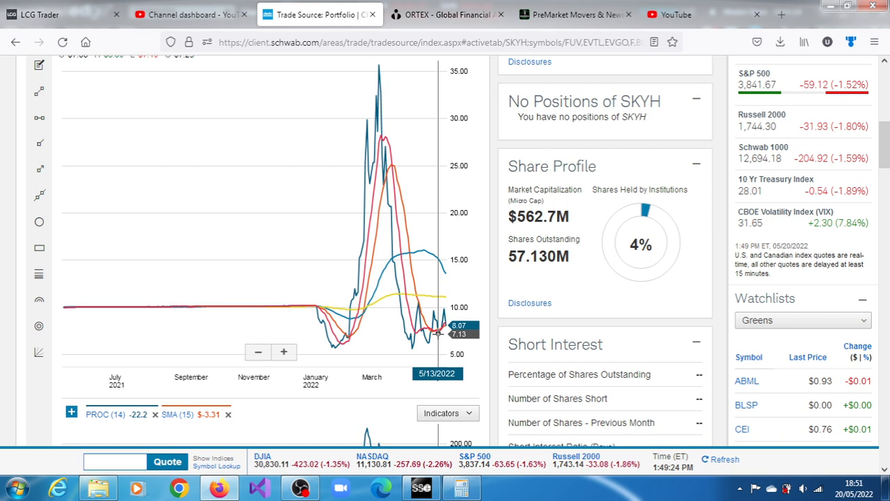
pyautogui.moveTo(437, 327)
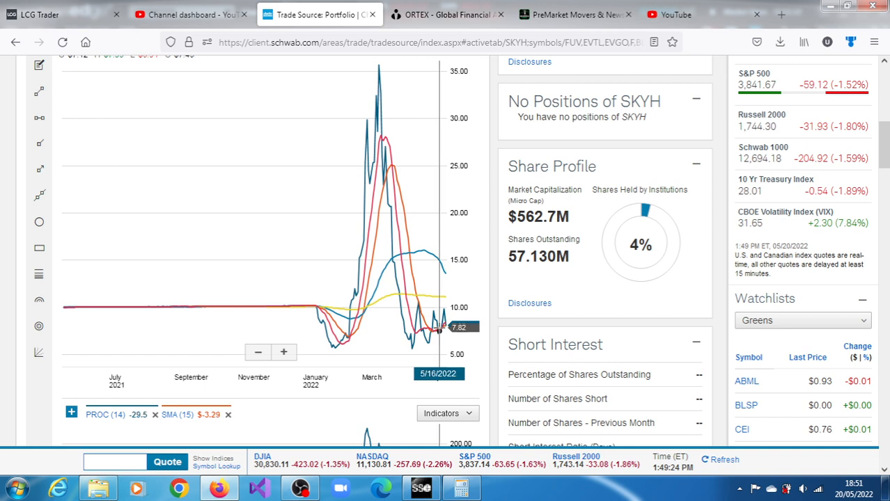
pyautogui.moveTo(438, 327)
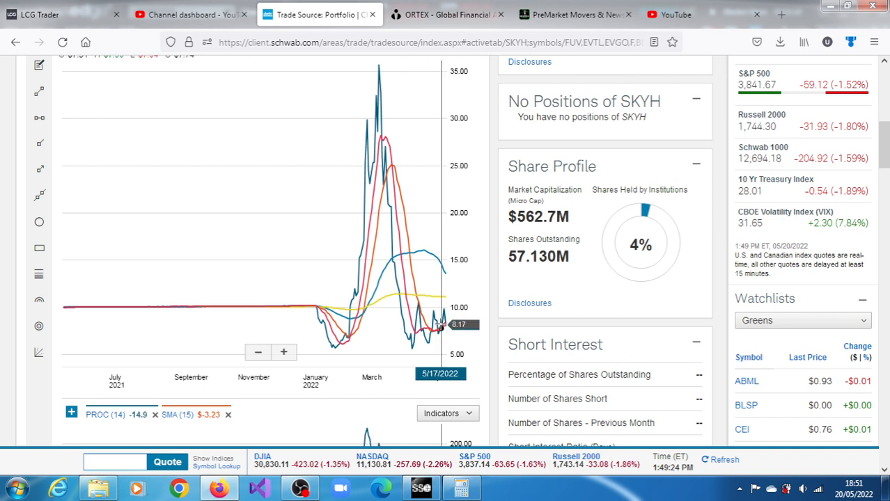
pyautogui.moveTo(439, 325)
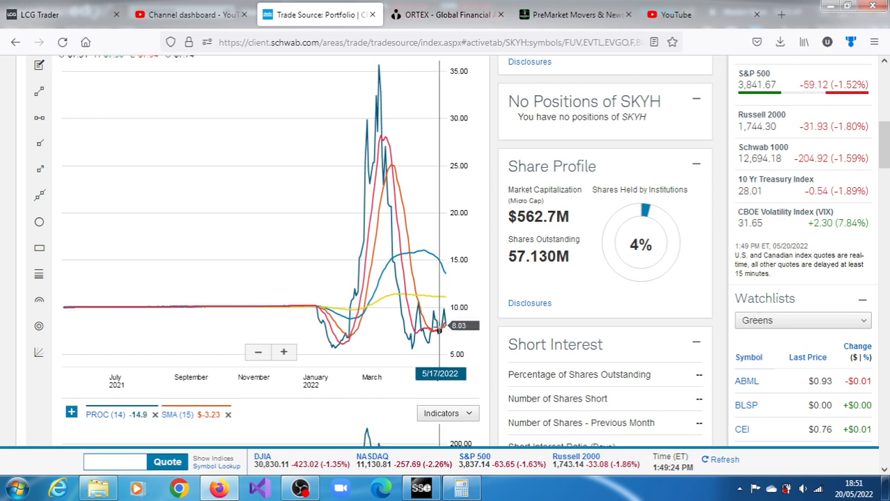
pyautogui.moveTo(443, 308)
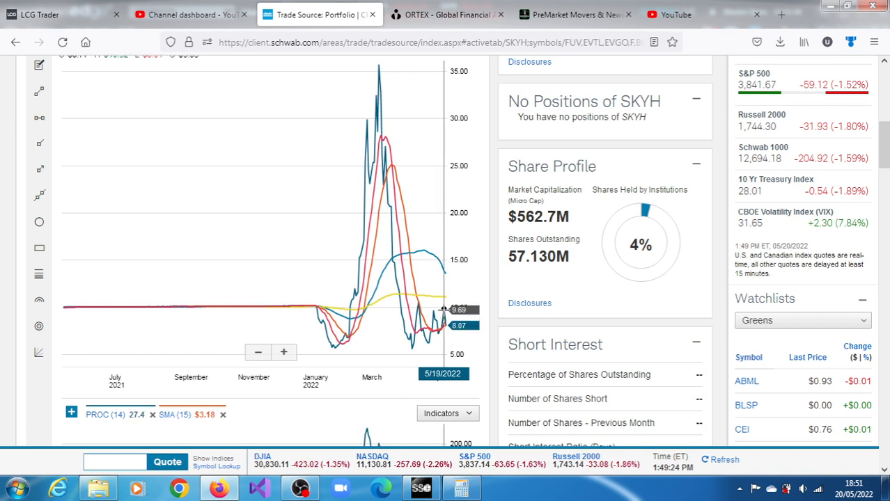
pyautogui.moveTo(443, 309)
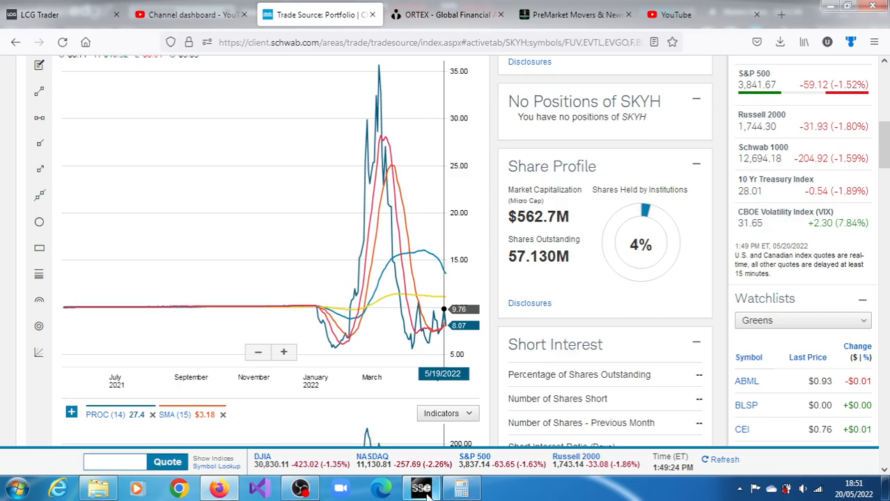
# Step: Bring forward the SKYH 05/20/2022 one-minute chart with stochastic and RSI studies
pyautogui.click(420, 488)
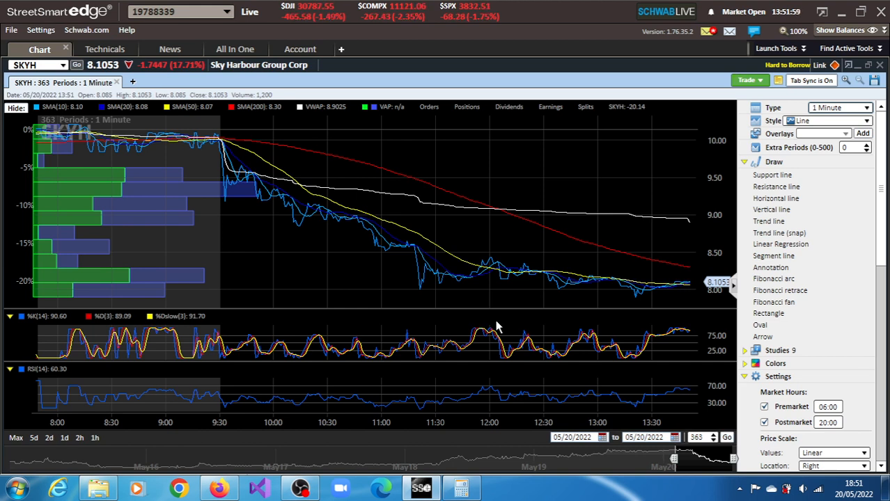
pyautogui.moveTo(526, 317)
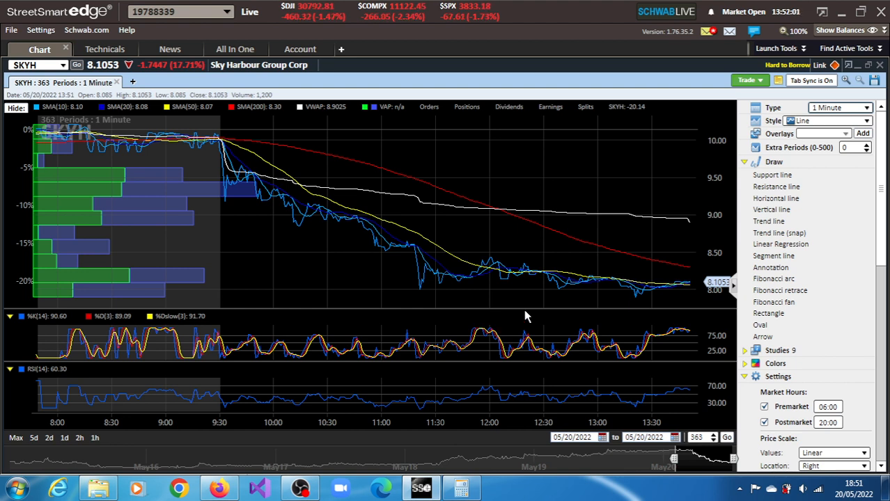
pyautogui.moveTo(702, 308)
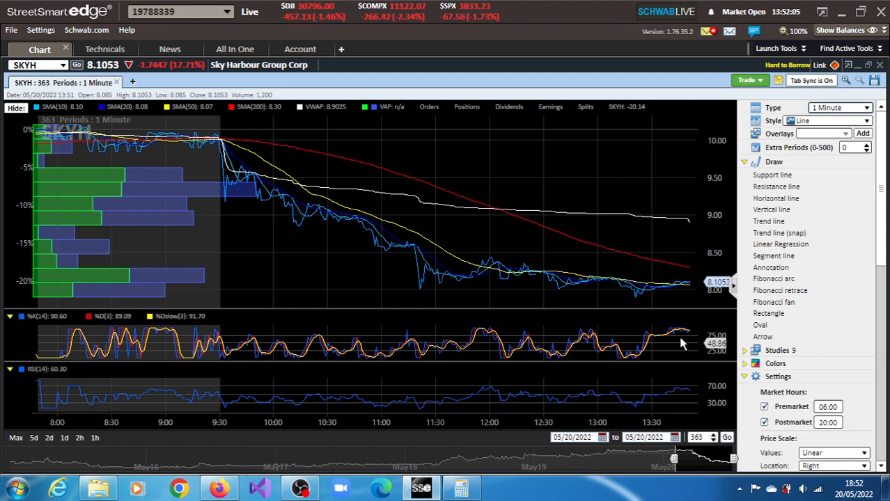
pyautogui.moveTo(692, 334)
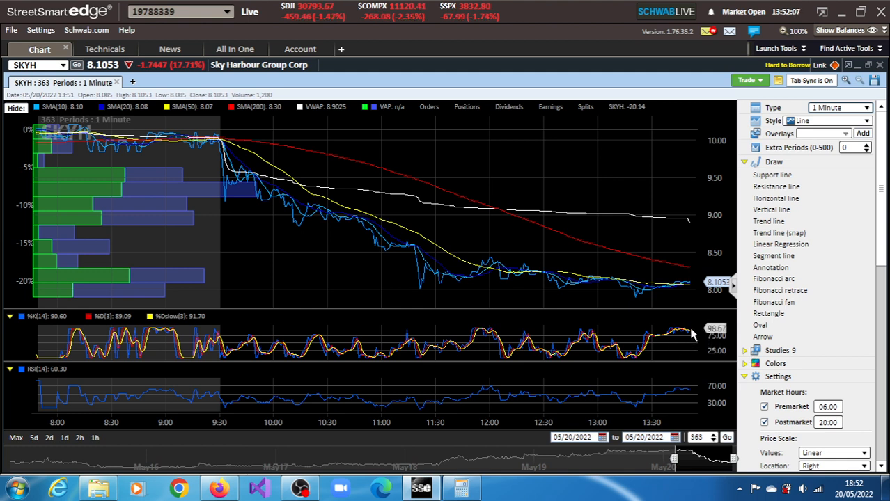
pyautogui.moveTo(692, 288)
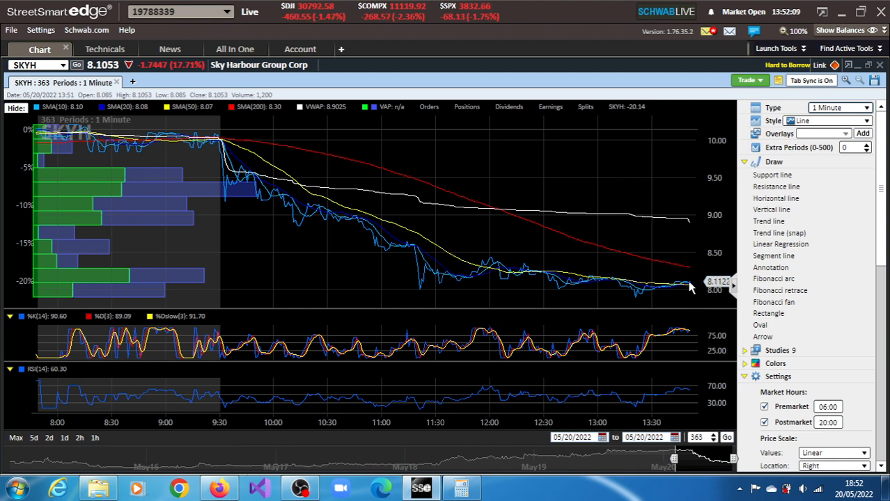
pyautogui.moveTo(686, 411)
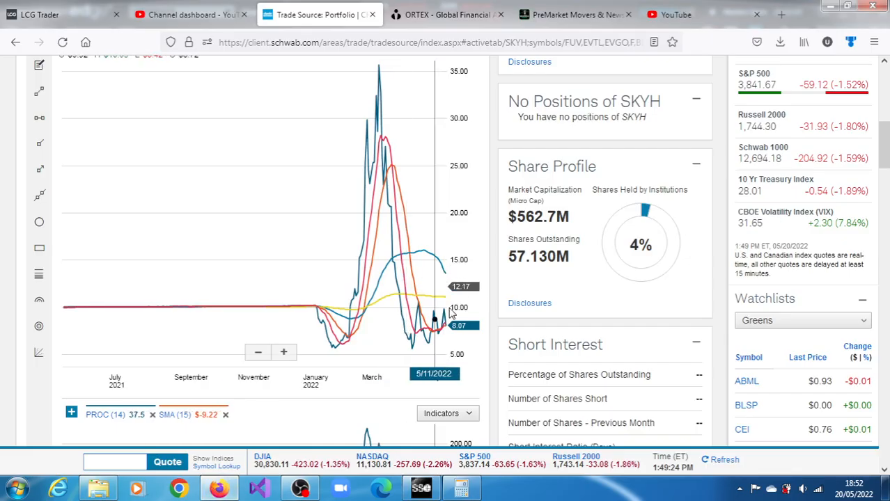
pyautogui.moveTo(444, 319)
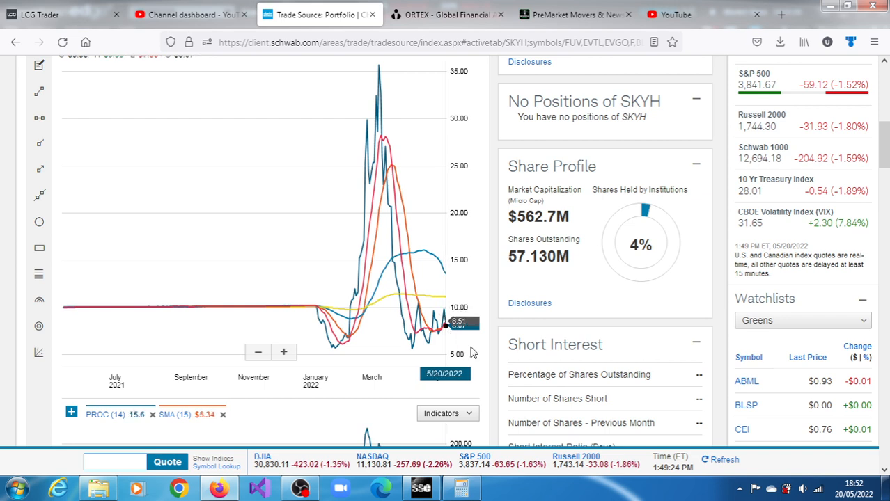
pyautogui.moveTo(423, 337)
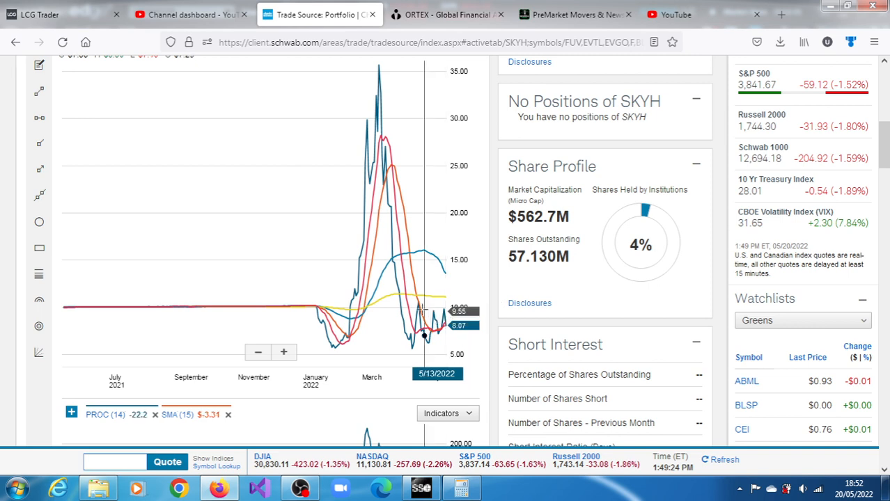
pyautogui.moveTo(442, 317)
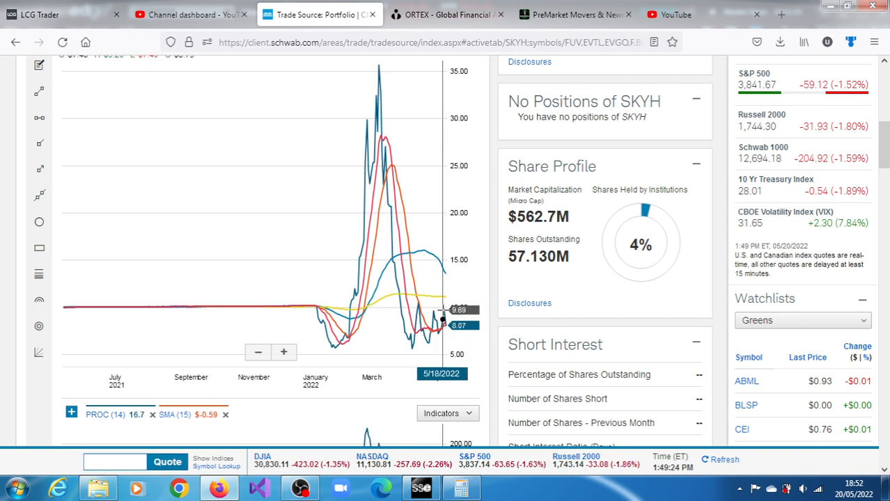
pyautogui.moveTo(445, 323)
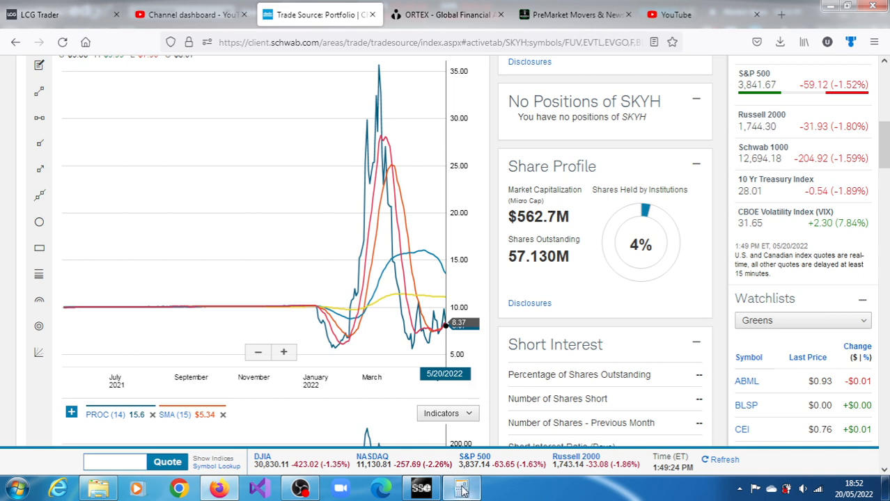
# Step: Open Calculator and scale the price difference from 9.76 to 4.42442
pyautogui.click(462, 487)
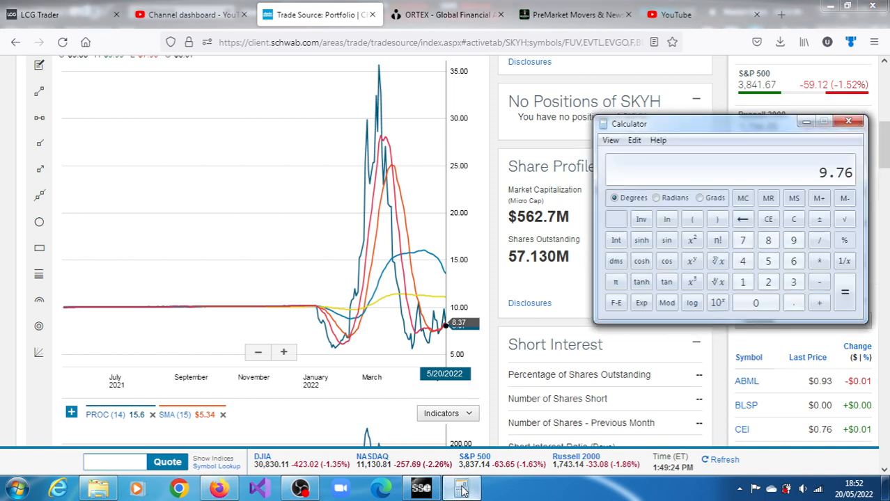
pyautogui.click(819, 281)
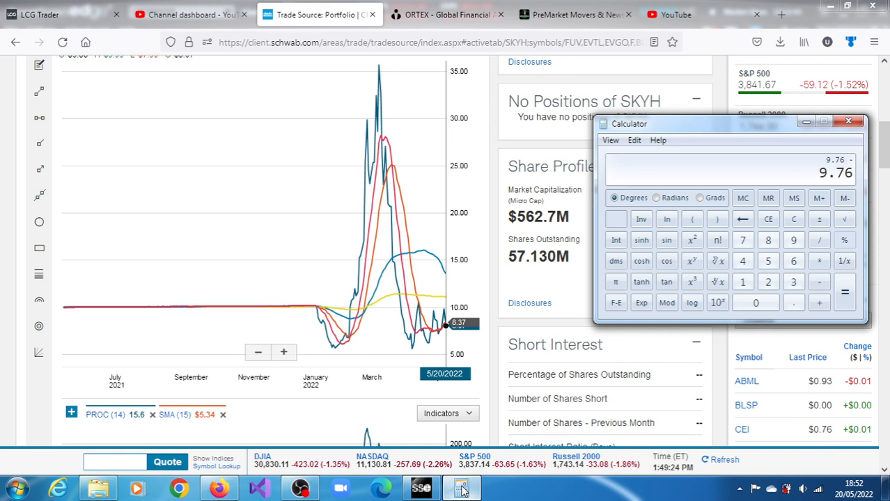
pyautogui.click(767, 239)
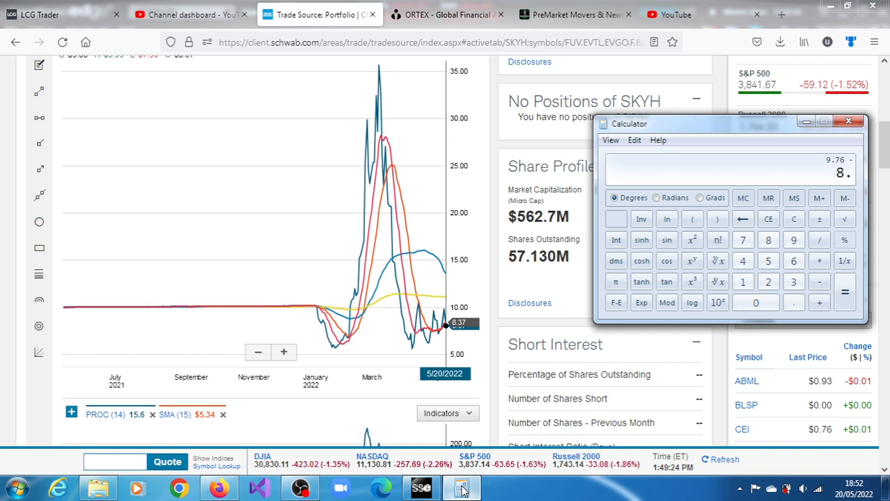
pyautogui.click(845, 292)
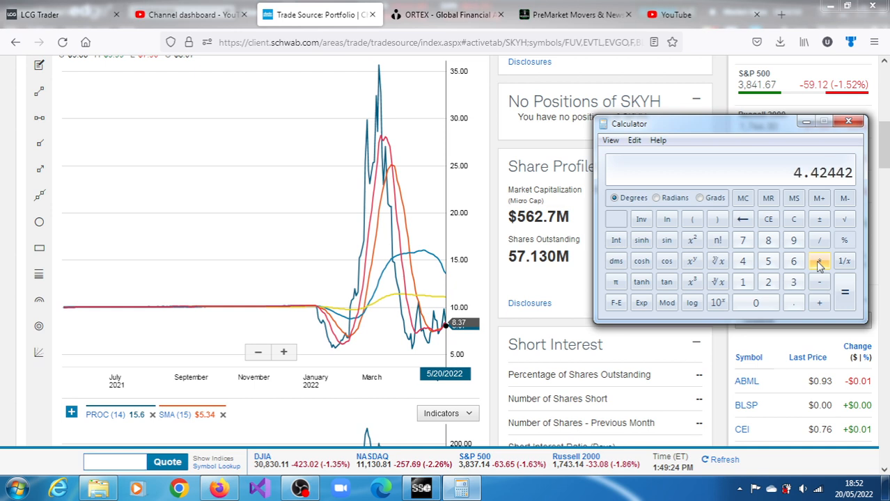
pyautogui.moveTo(811, 137)
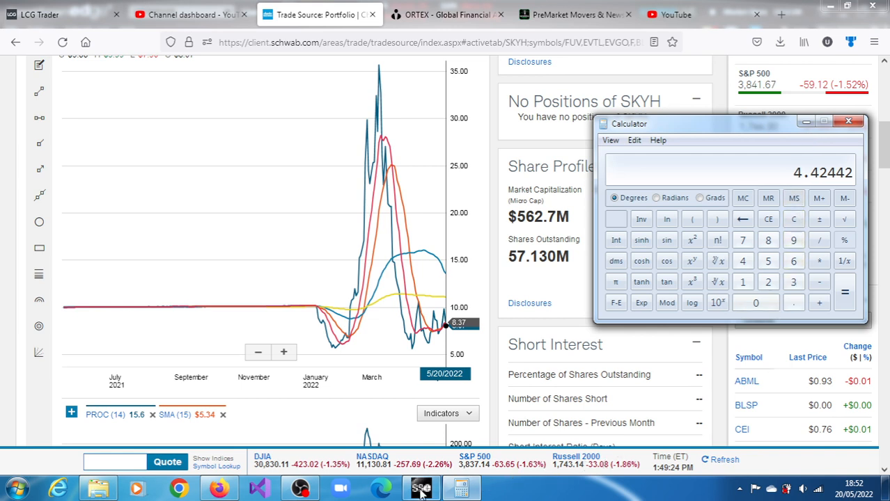
# Step: Add 8.09 to 4.42442 for a 12.51442 price target
pyautogui.click(420, 487)
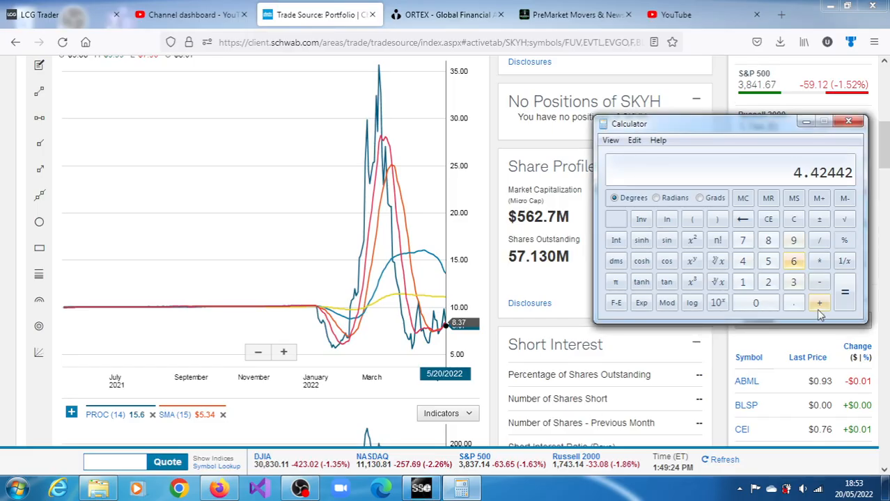
pyautogui.click(819, 302)
pyautogui.write('8.09')
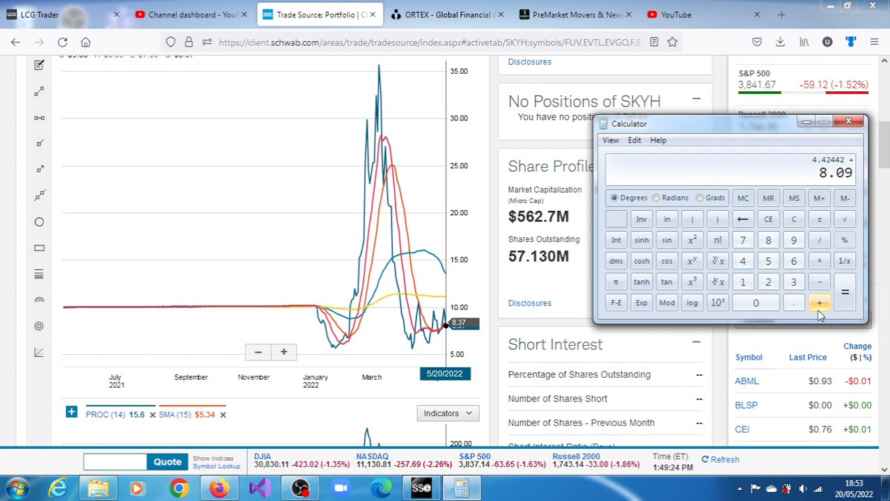
pyautogui.click(819, 302)
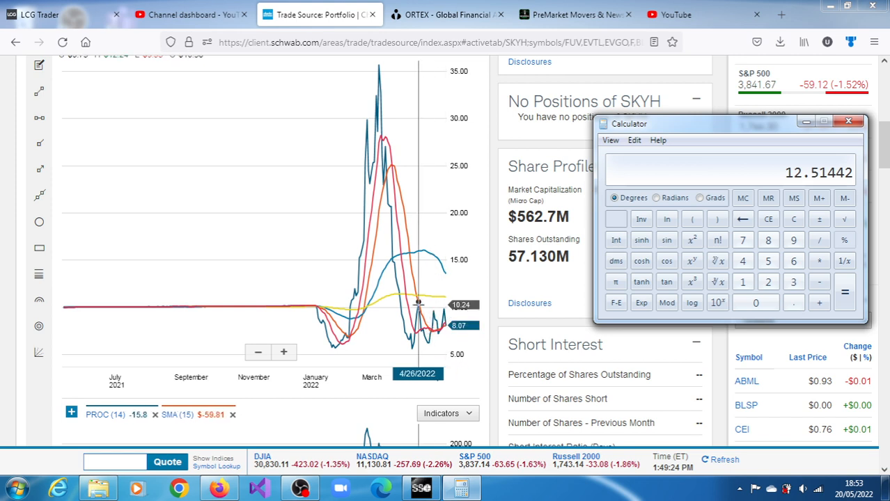
pyautogui.moveTo(411, 342)
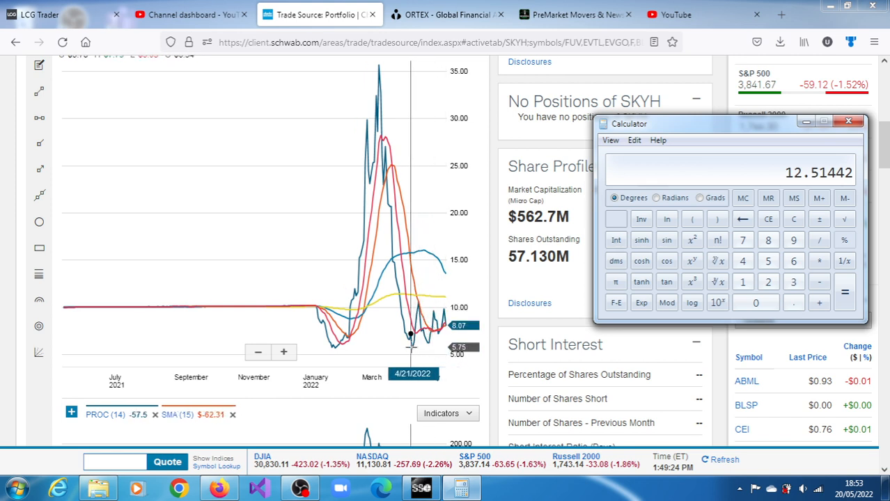
pyautogui.moveTo(410, 346)
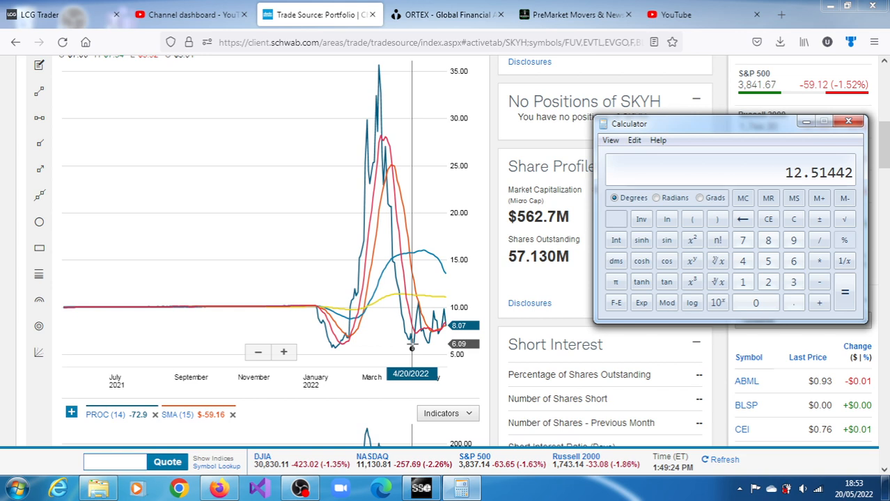
pyautogui.moveTo(430, 333)
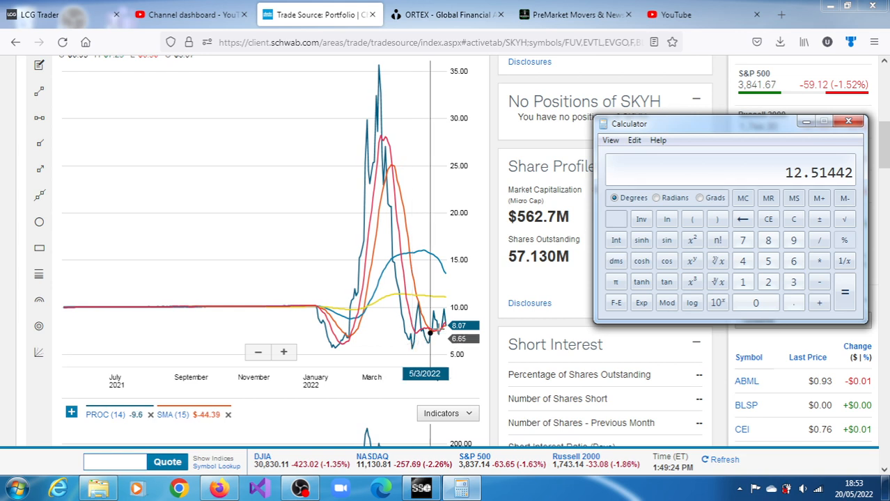
pyautogui.moveTo(446, 326)
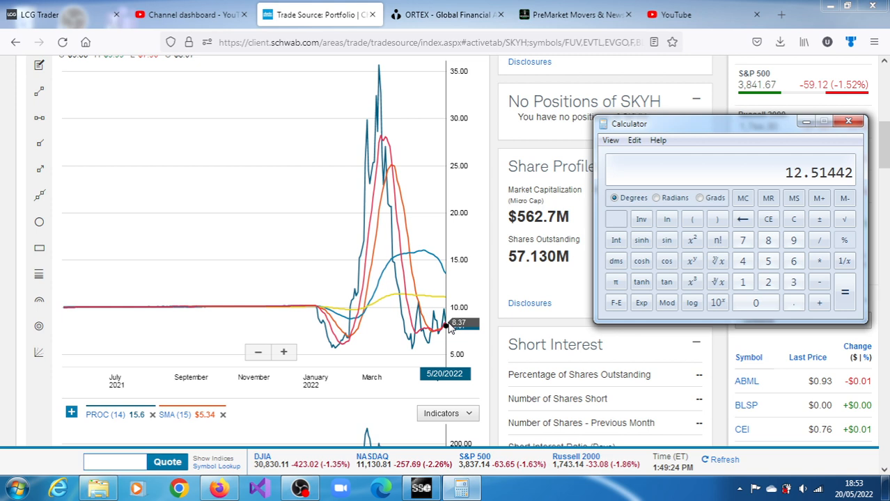
pyautogui.moveTo(449, 313)
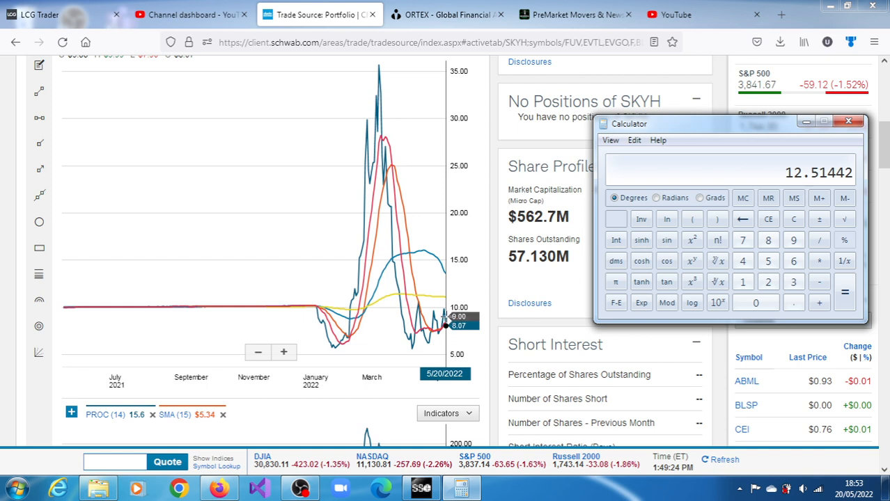
pyautogui.moveTo(446, 298)
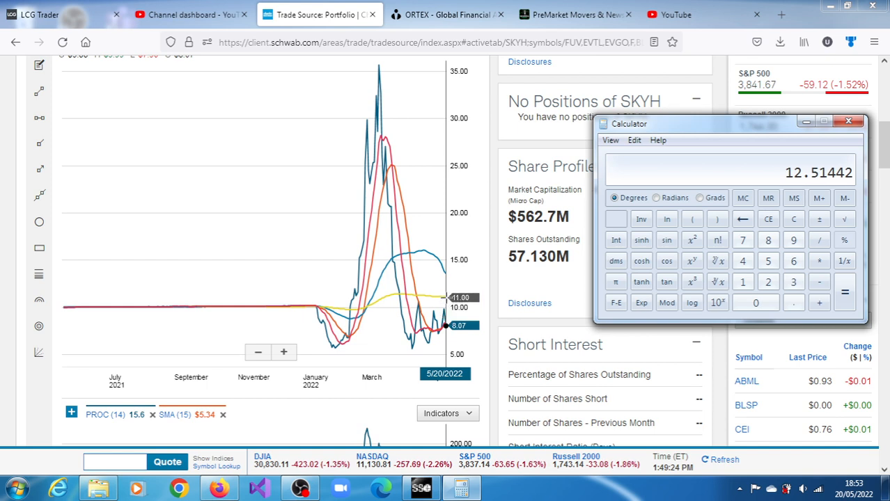
pyautogui.moveTo(445, 293)
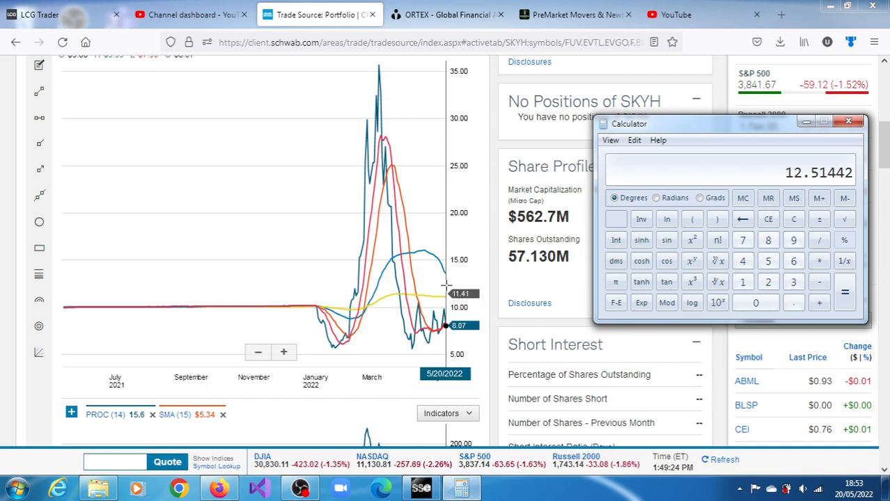
pyautogui.moveTo(445, 273)
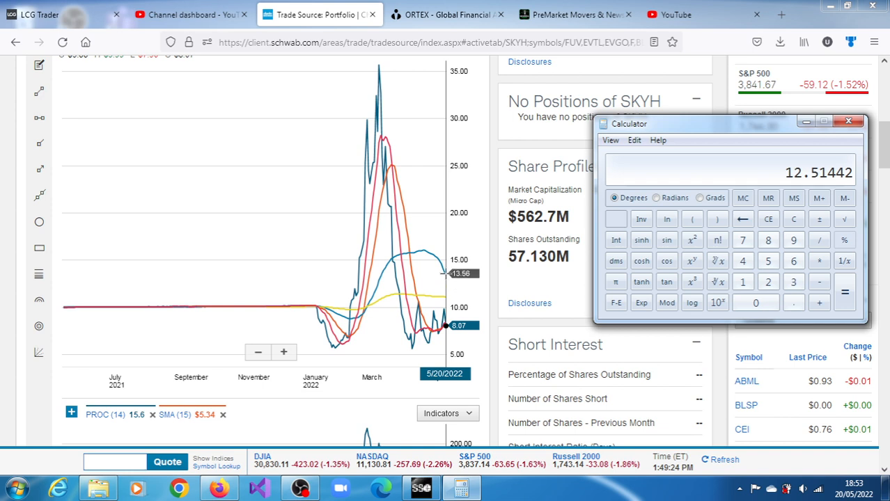
pyautogui.moveTo(442, 297)
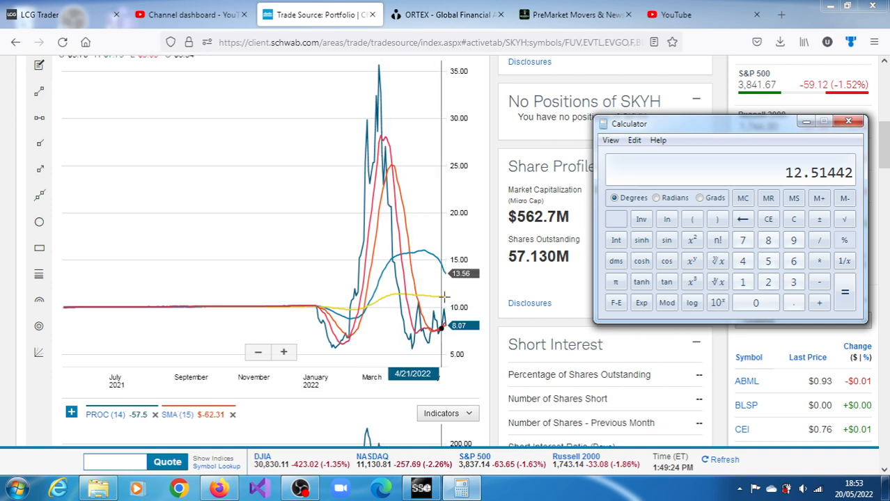
pyautogui.moveTo(445, 308)
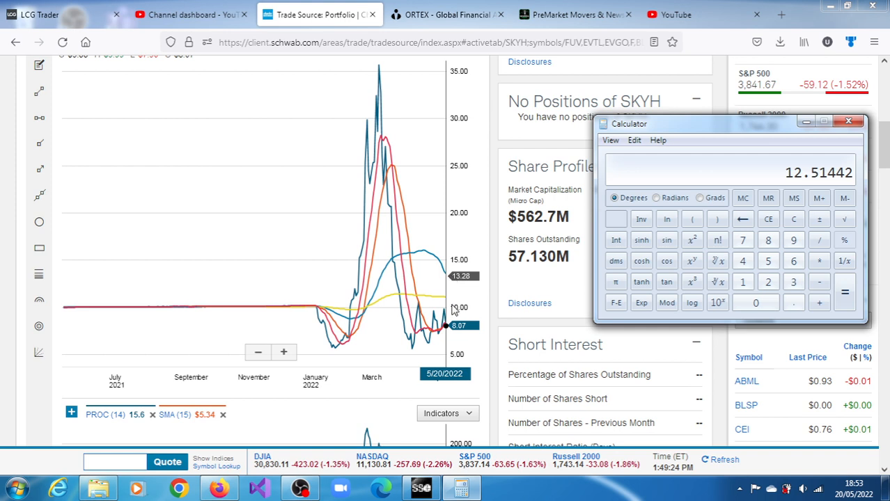
pyautogui.moveTo(464, 311)
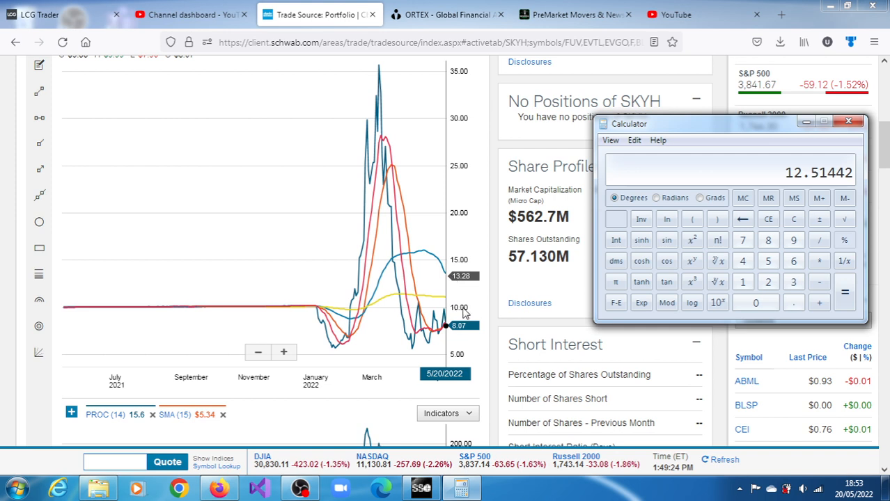
pyautogui.moveTo(446, 291)
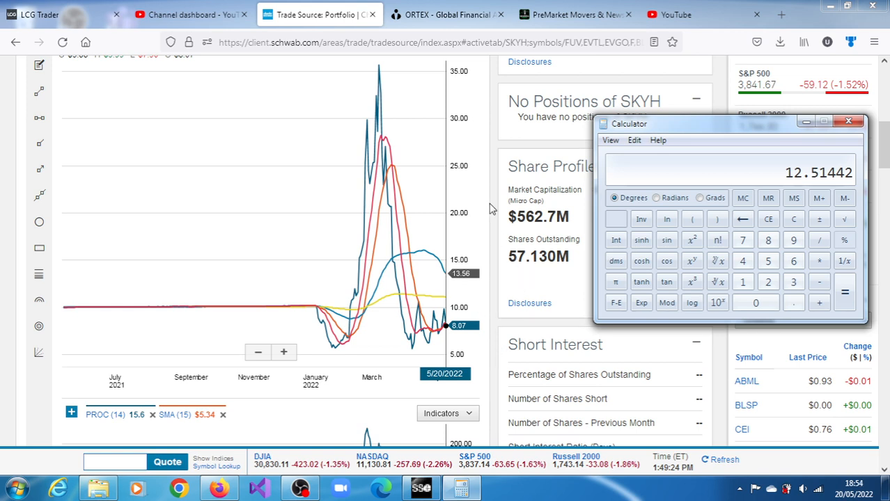
# Step: Inspect prices on the SKYH one-minute chart, then switch to the browser
pyautogui.click(848, 120)
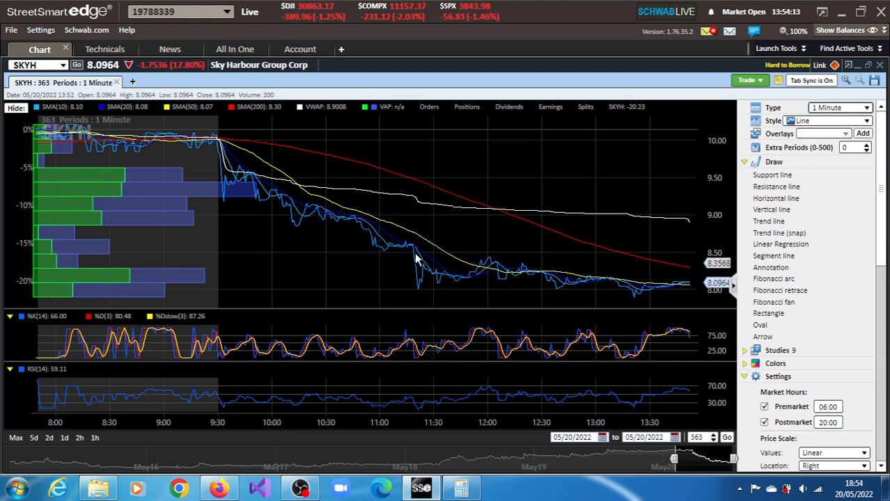
pyautogui.moveTo(239, 173)
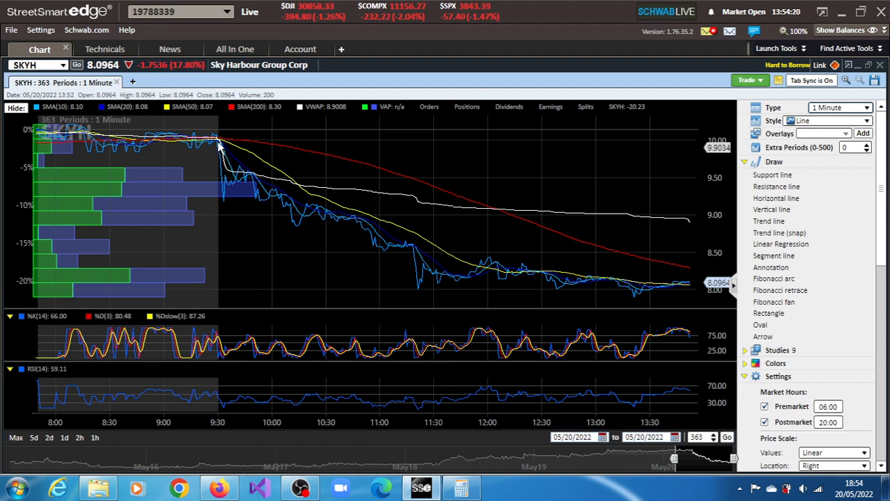
pyautogui.moveTo(283, 198)
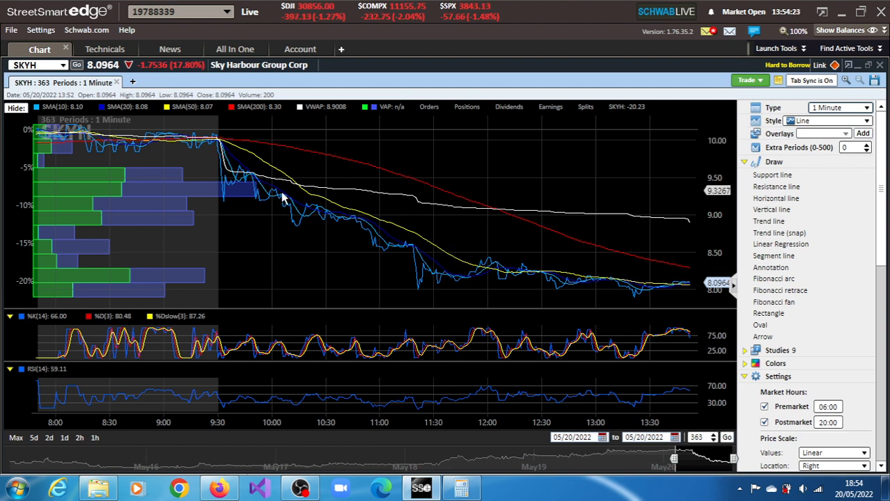
pyautogui.moveTo(389, 237)
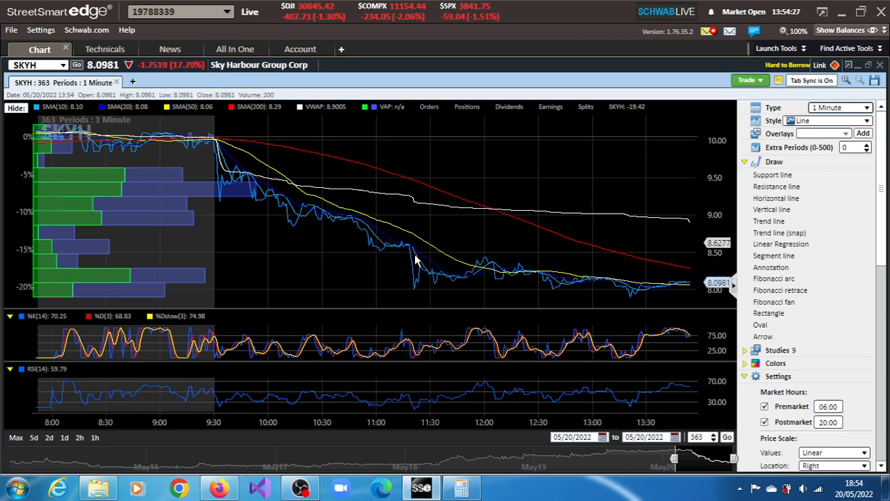
pyautogui.moveTo(488, 280)
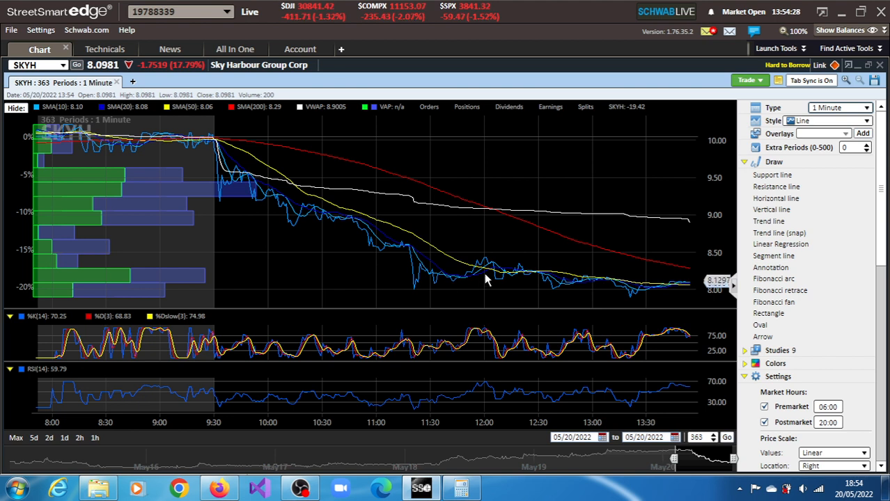
pyautogui.moveTo(668, 296)
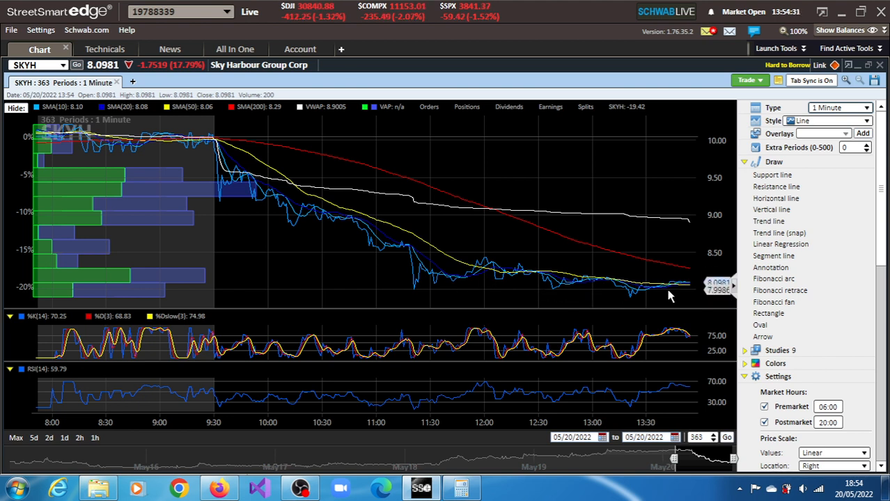
pyautogui.moveTo(688, 290)
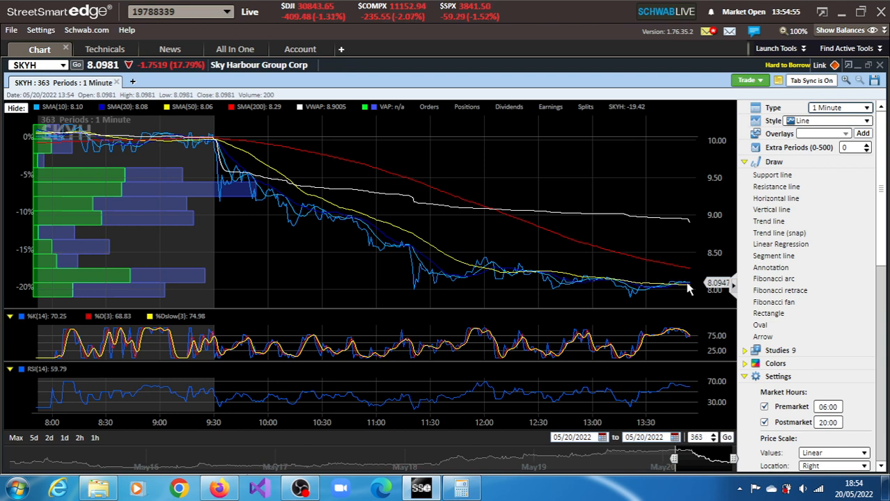
pyautogui.moveTo(699, 350)
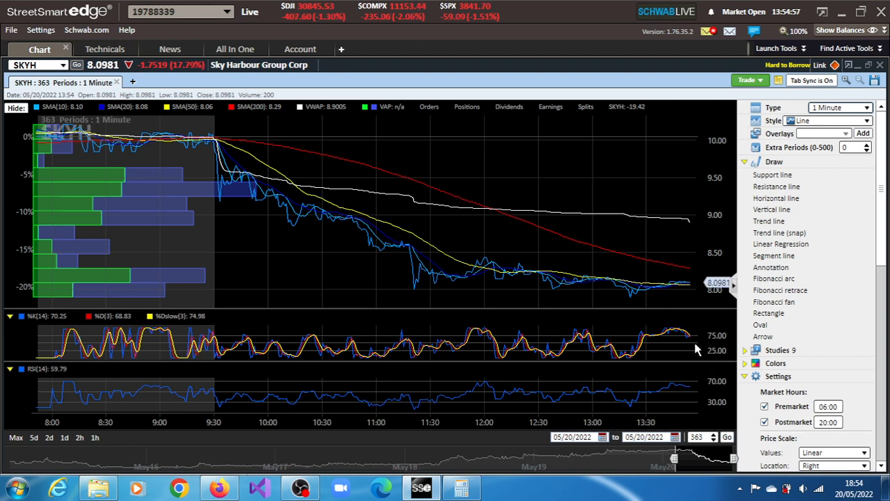
pyautogui.moveTo(706, 381)
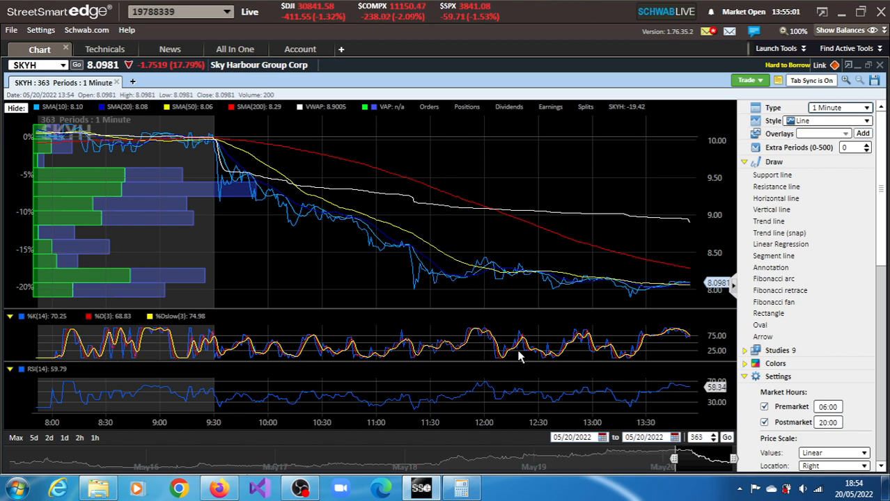
pyautogui.click(220, 487)
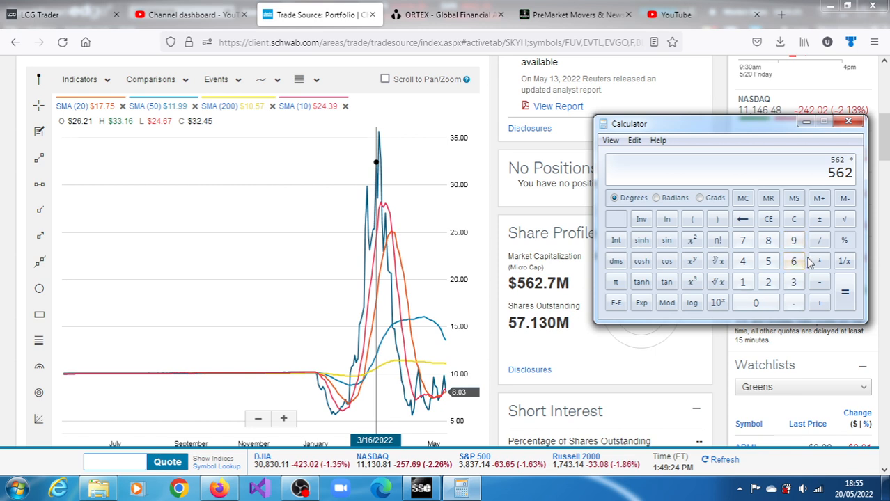
# Step: Enter 66 as the multiplier against 562 in Calculator
pyautogui.click(793, 260)
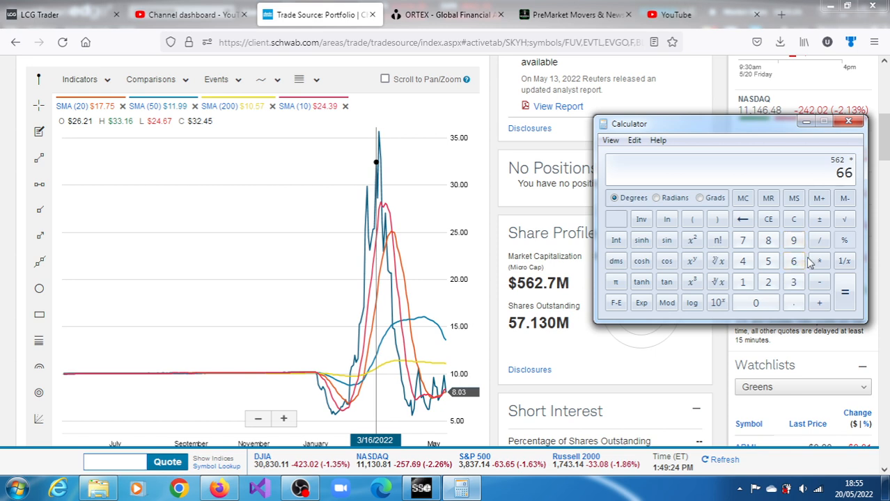
pyautogui.click(793, 240)
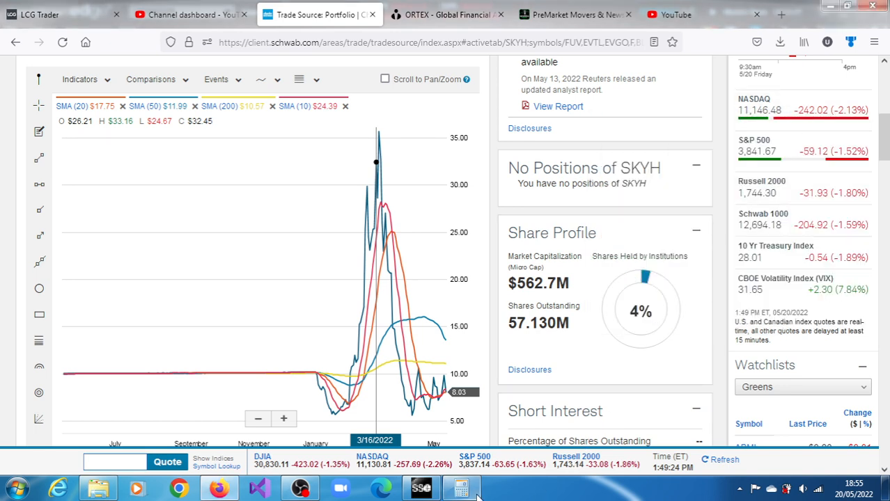
pyautogui.moveTo(421, 488)
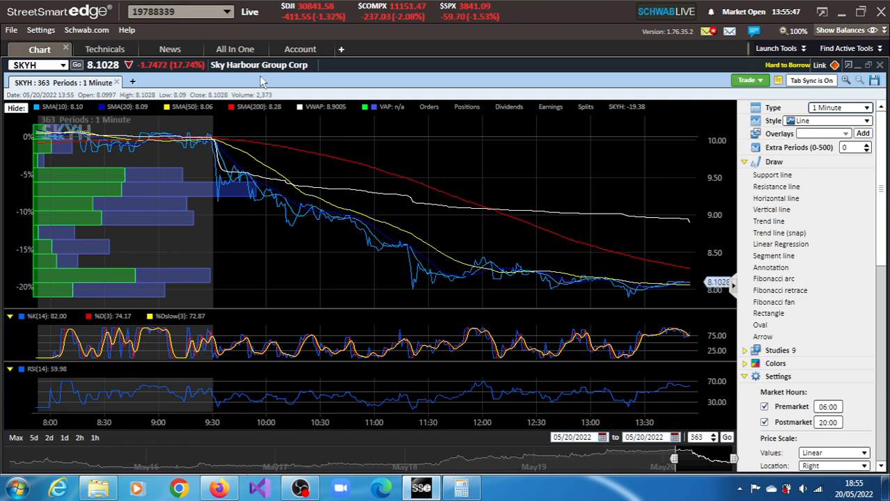
# Step: Switch to the All In One tab to see SKYH's trade ticket and May 20 call chain
pyautogui.click(235, 49)
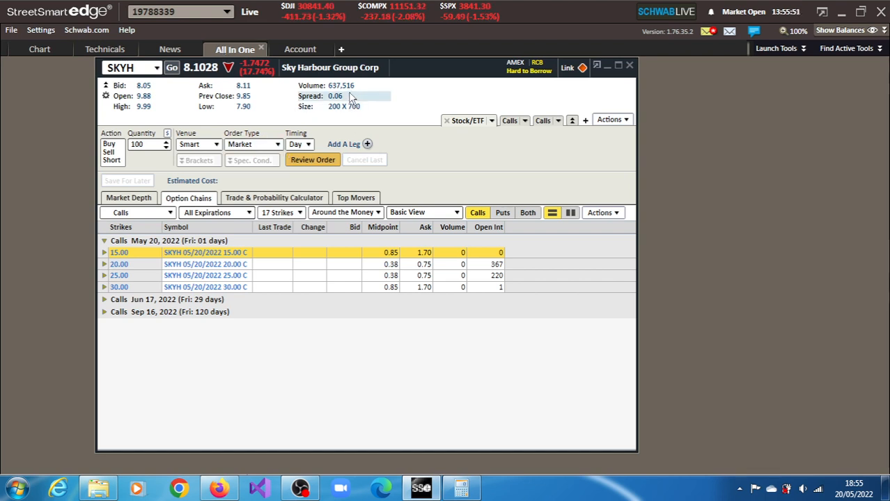
pyautogui.moveTo(334, 276)
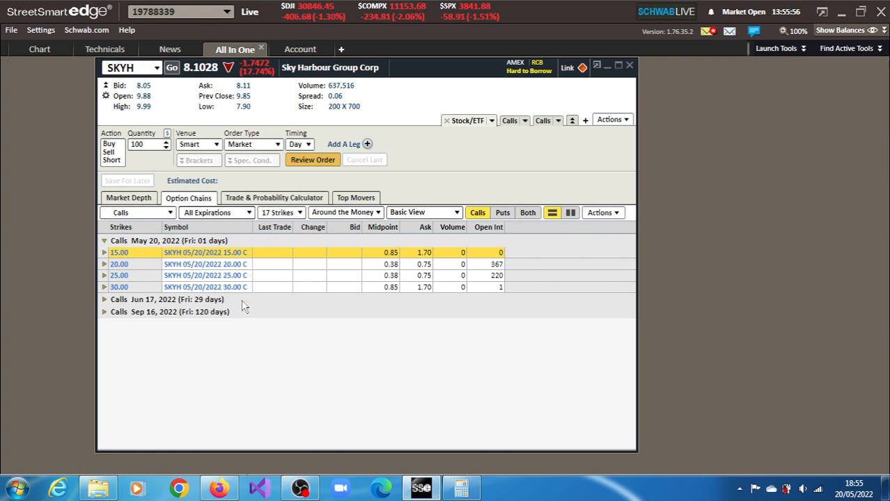
pyautogui.moveTo(250, 250)
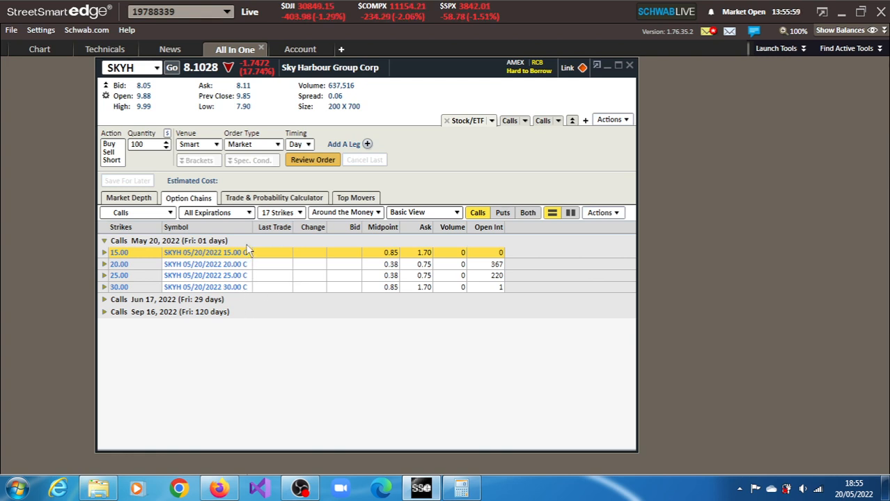
pyautogui.moveTo(66, 75)
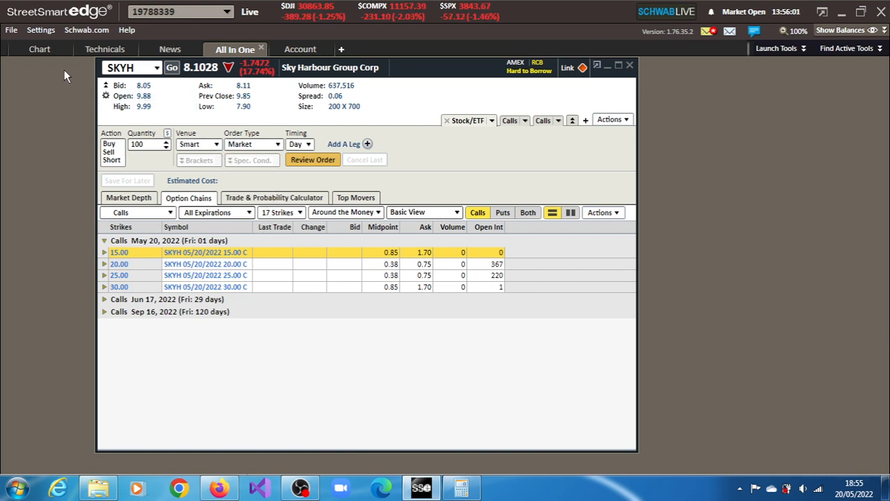
pyautogui.click(39, 49)
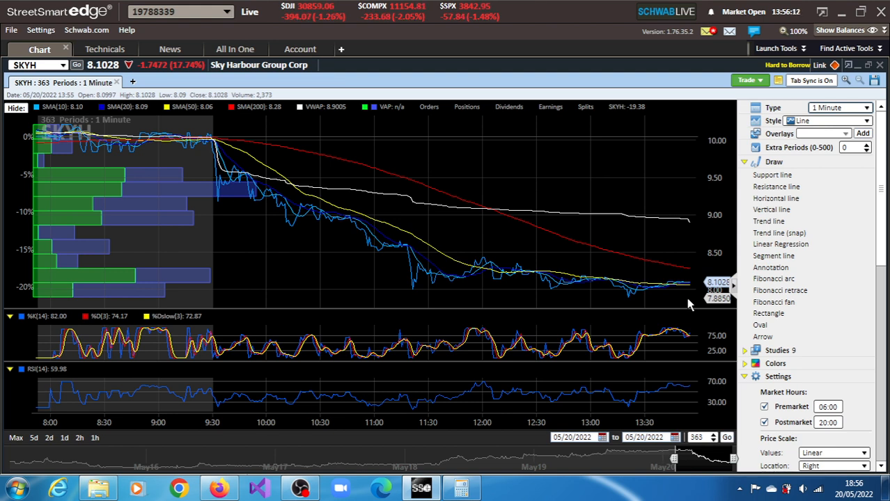
pyautogui.moveTo(651, 294)
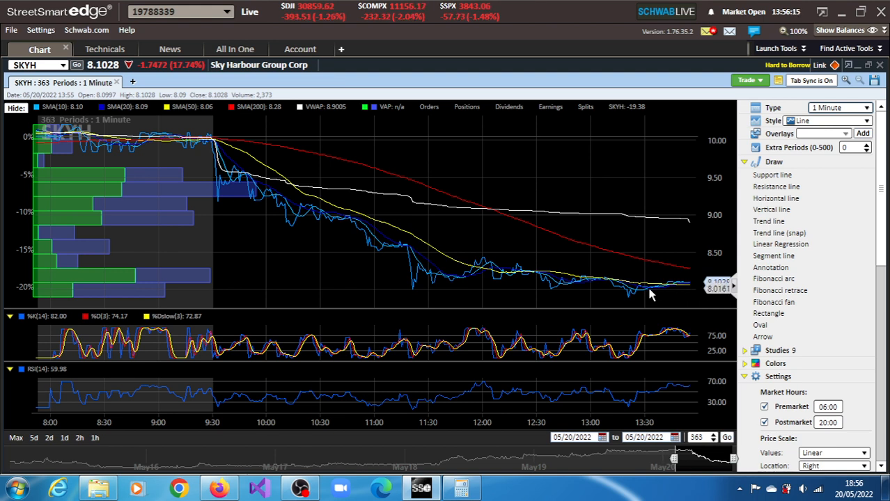
pyautogui.moveTo(472, 276)
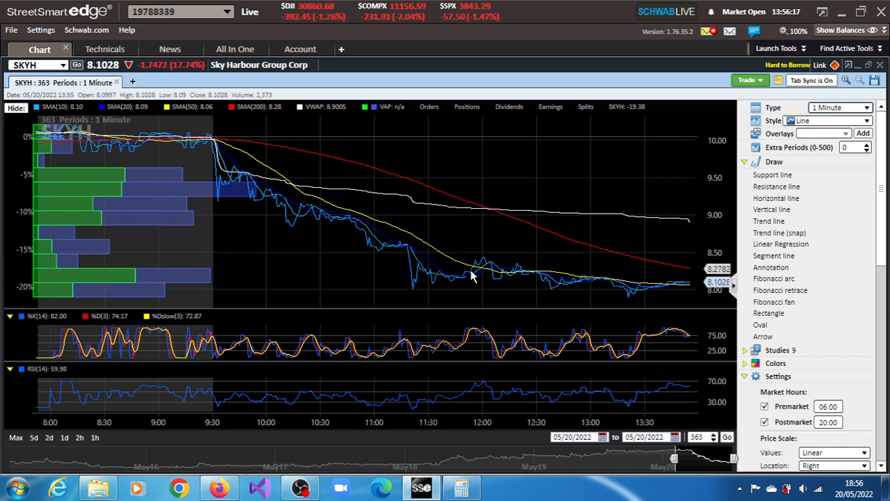
pyautogui.moveTo(594, 258)
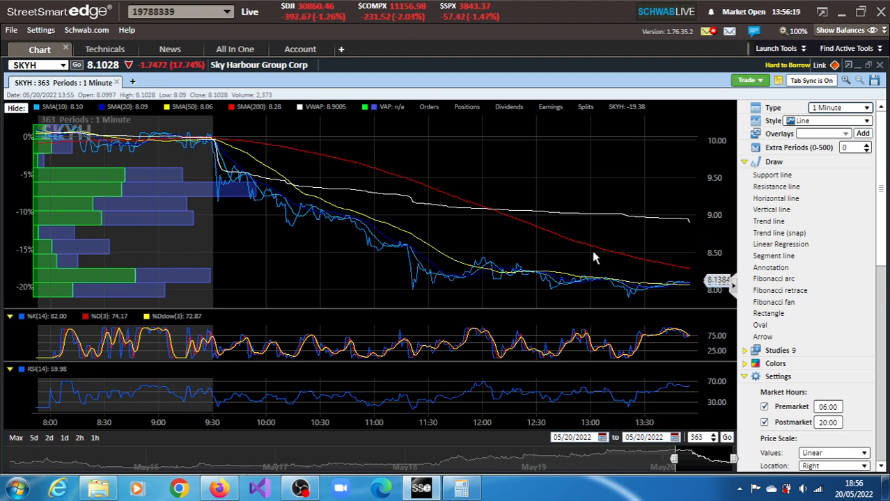
pyautogui.moveTo(685, 335)
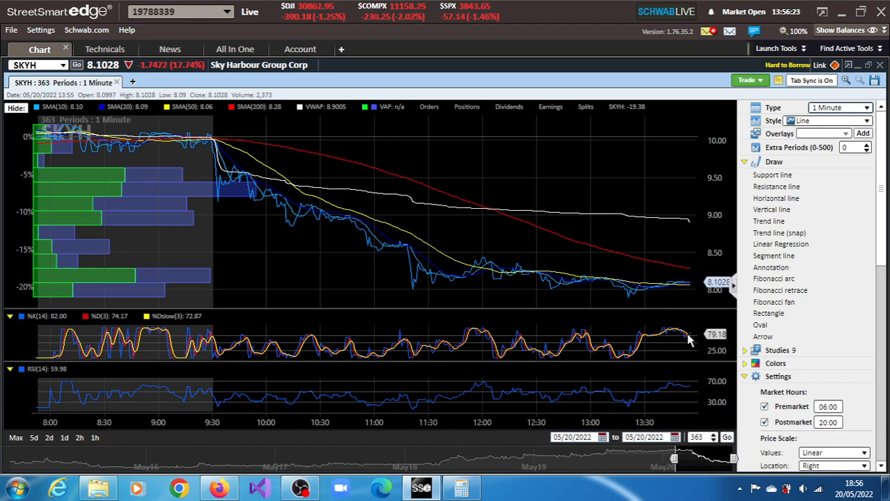
pyautogui.moveTo(625, 285)
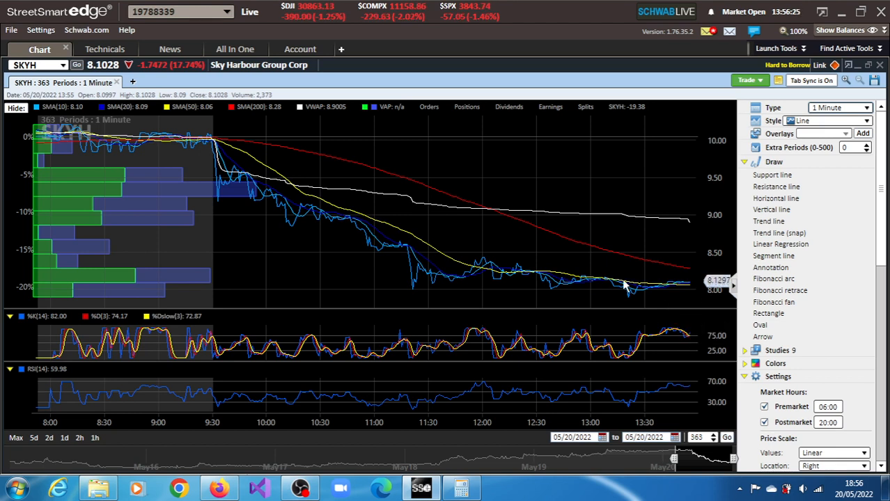
pyautogui.moveTo(699, 365)
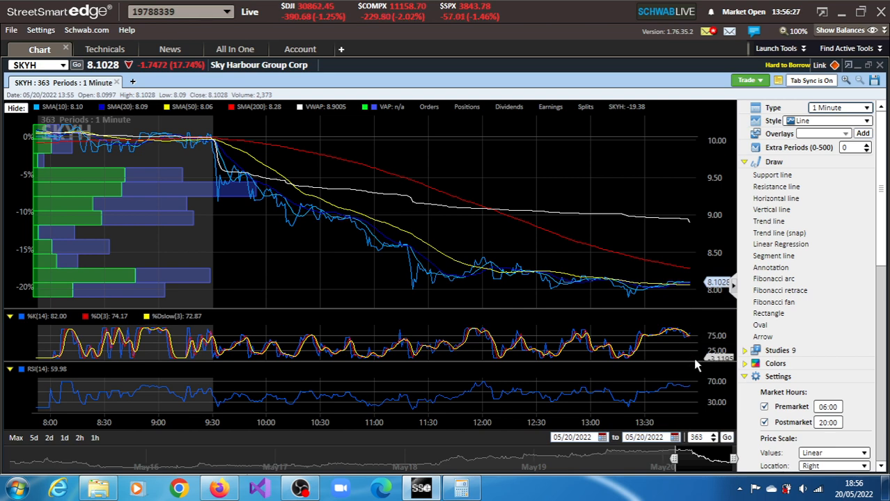
pyautogui.moveTo(655, 408)
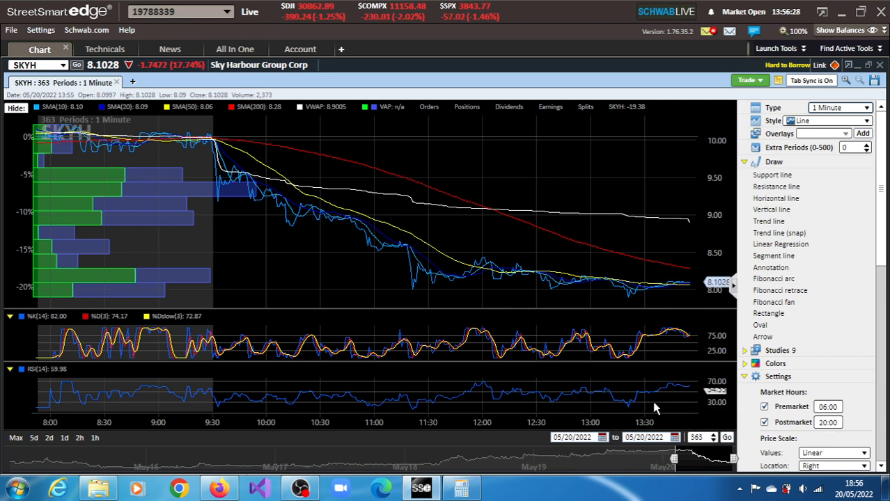
pyautogui.click(461, 488)
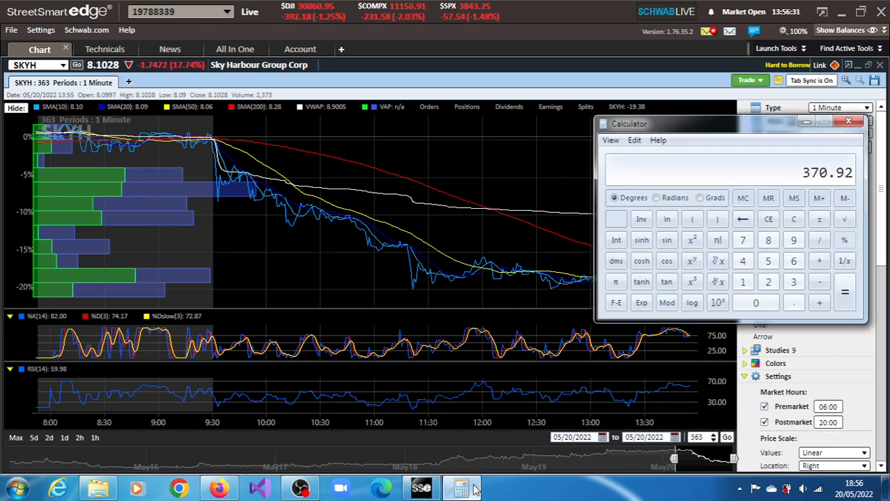
pyautogui.click(849, 121)
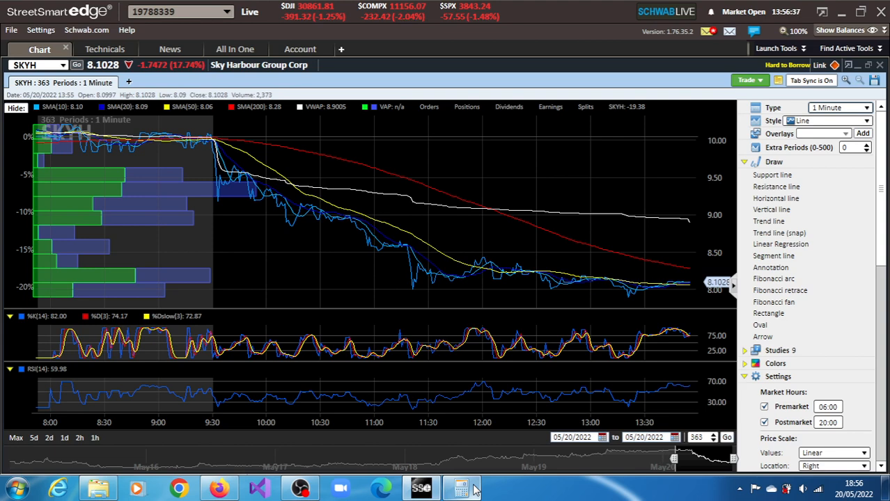
pyautogui.moveTo(376, 448)
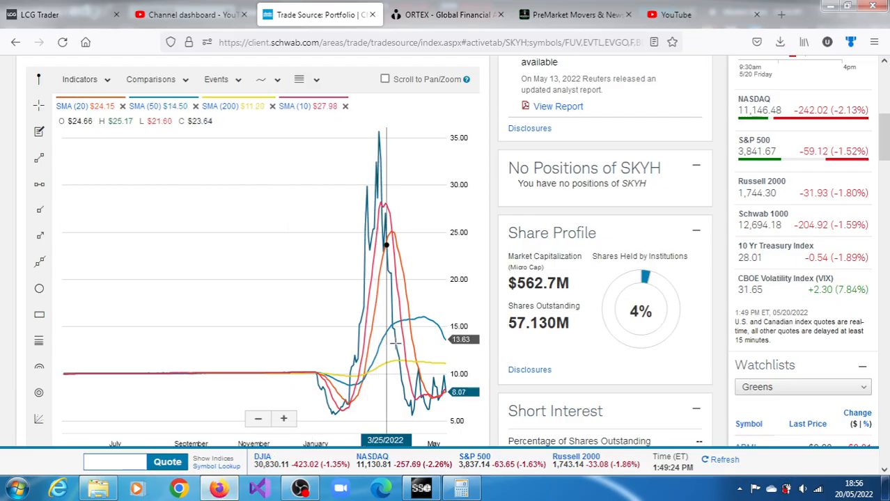
pyautogui.moveTo(446, 376)
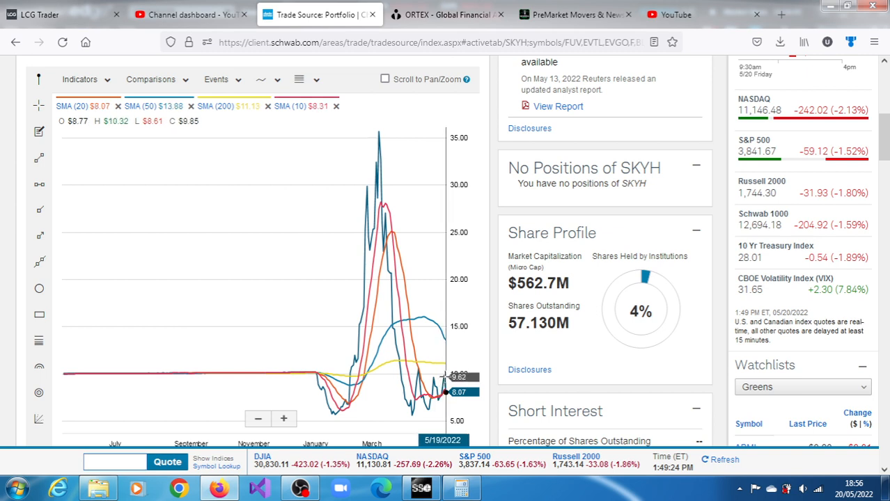
pyautogui.moveTo(445, 376)
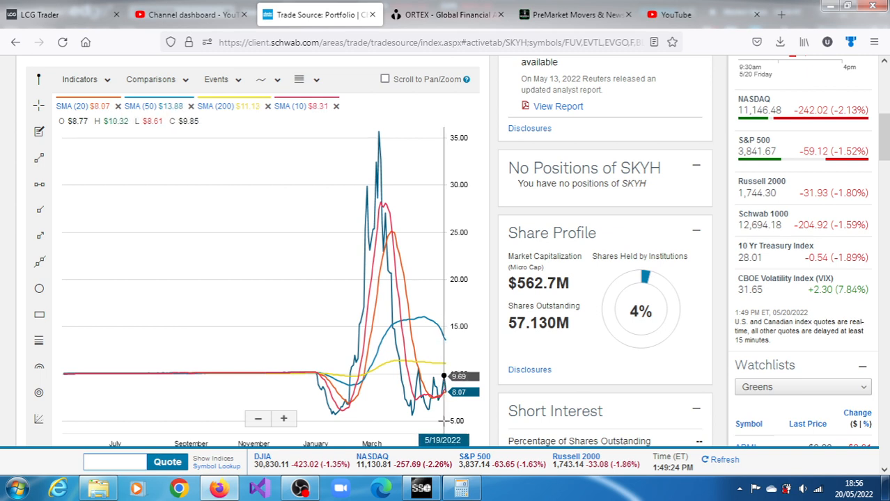
# Step: Calculate the 12.51442 SKYH target in Calculator (1.69 difference times 2.6), then return to StreetSmart Edge
pyautogui.click(461, 488)
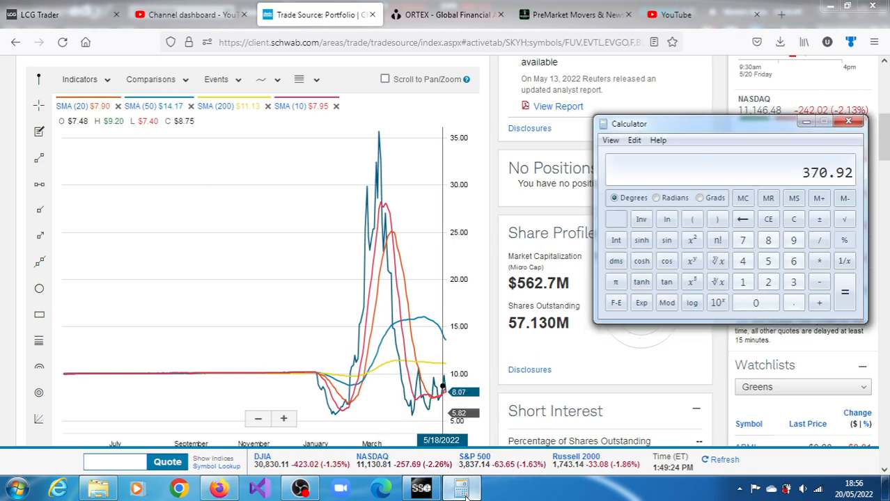
pyautogui.click(819, 240)
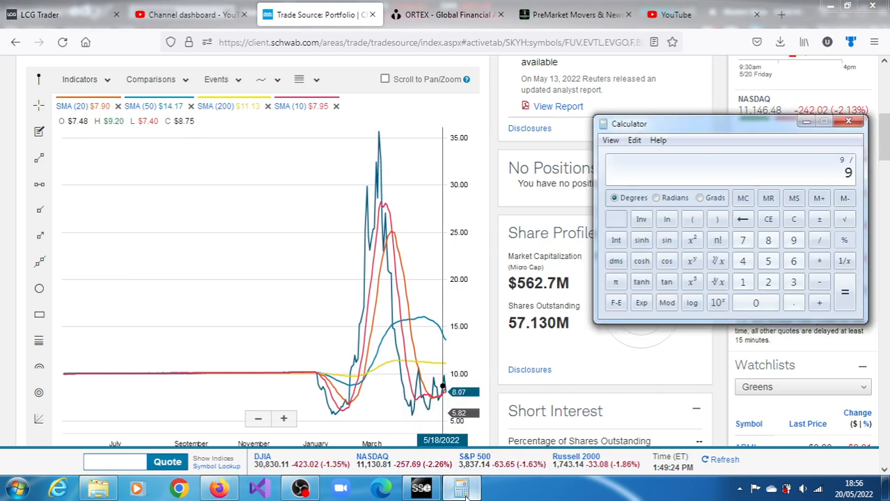
pyautogui.click(756, 303)
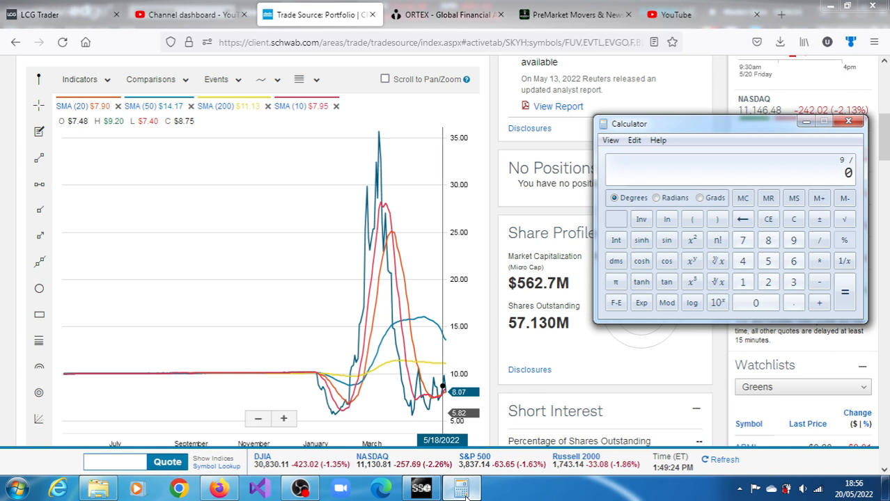
pyautogui.click(793, 240)
pyautogui.write('9.76')
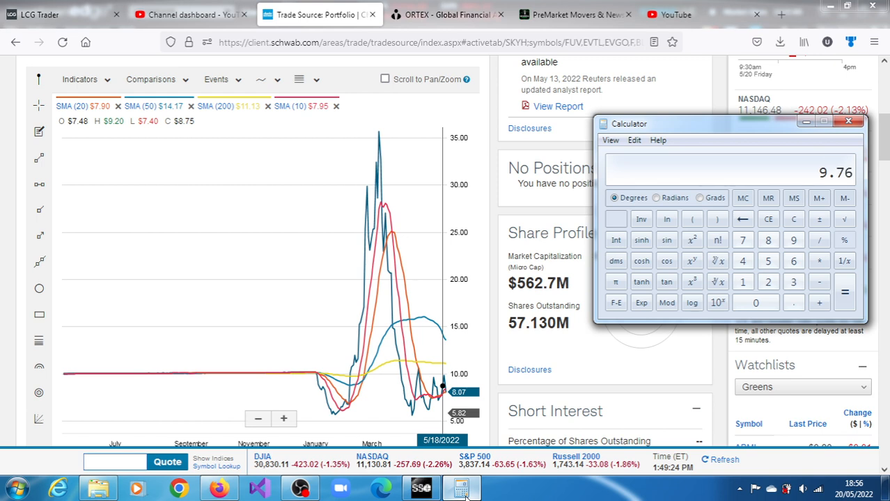
pyautogui.click(819, 281)
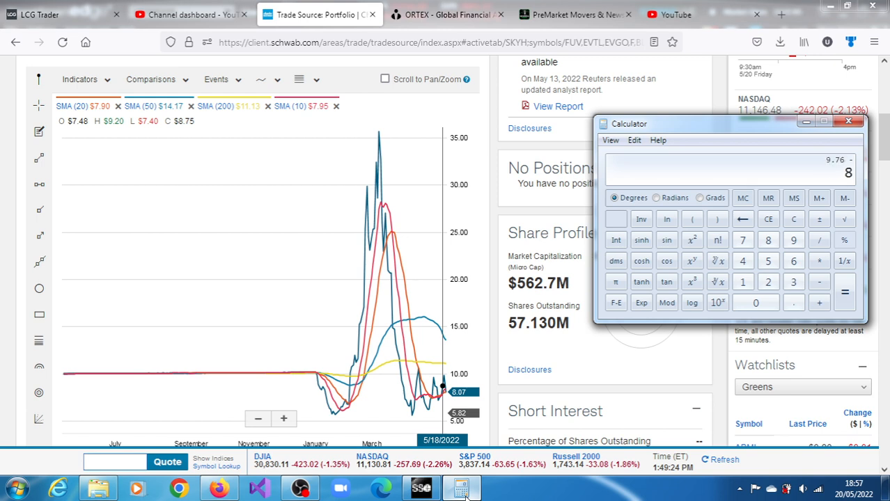
pyautogui.click(845, 292)
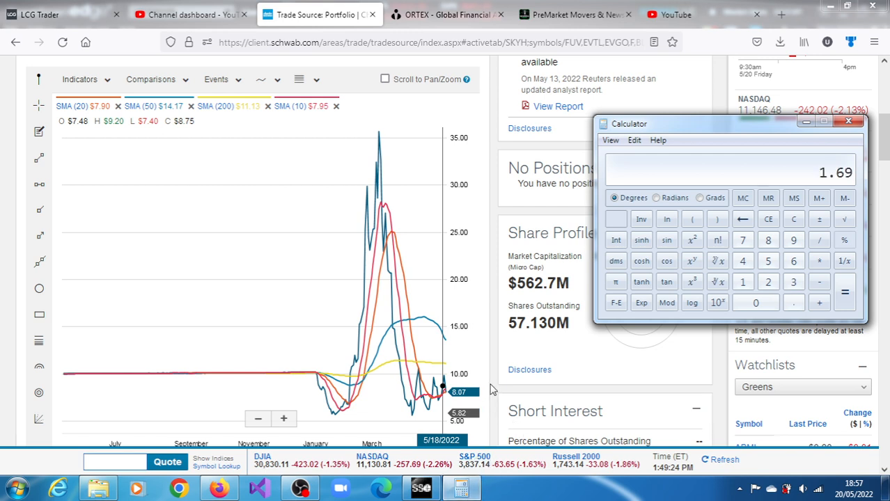
pyautogui.click(819, 260)
pyautogui.write('2.6')
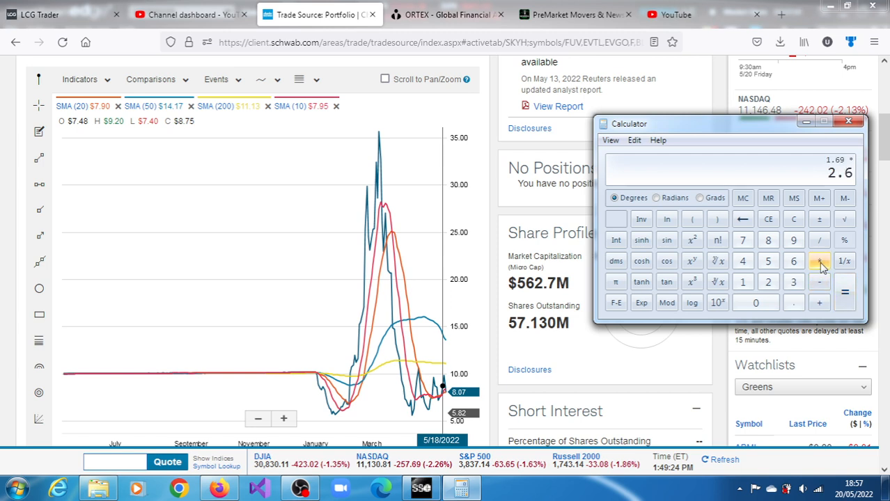
pyautogui.click(819, 261)
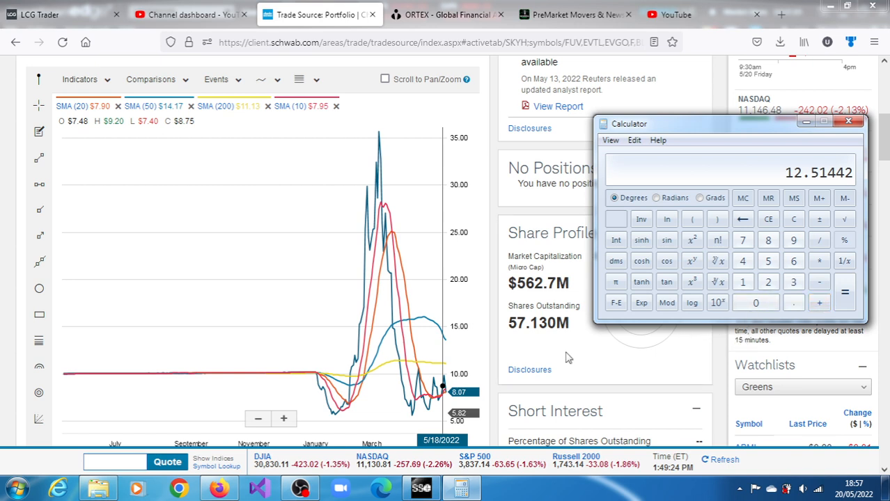
pyautogui.moveTo(516, 277)
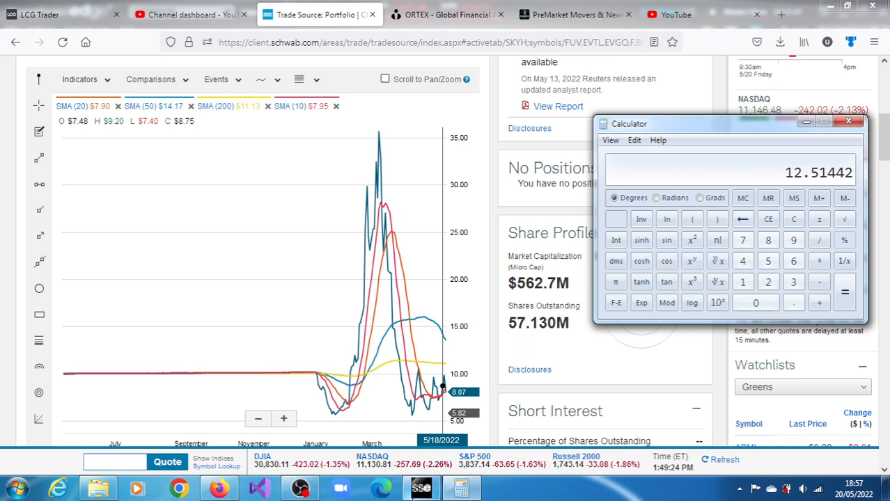
pyautogui.click(421, 487)
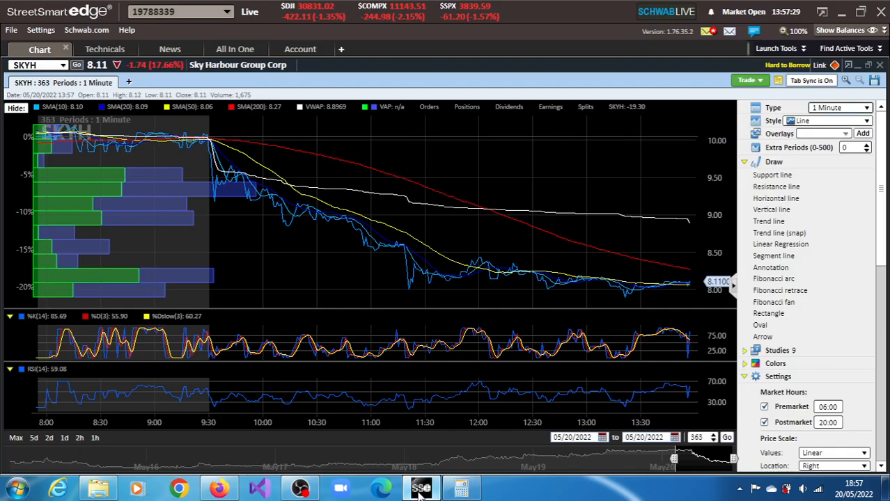